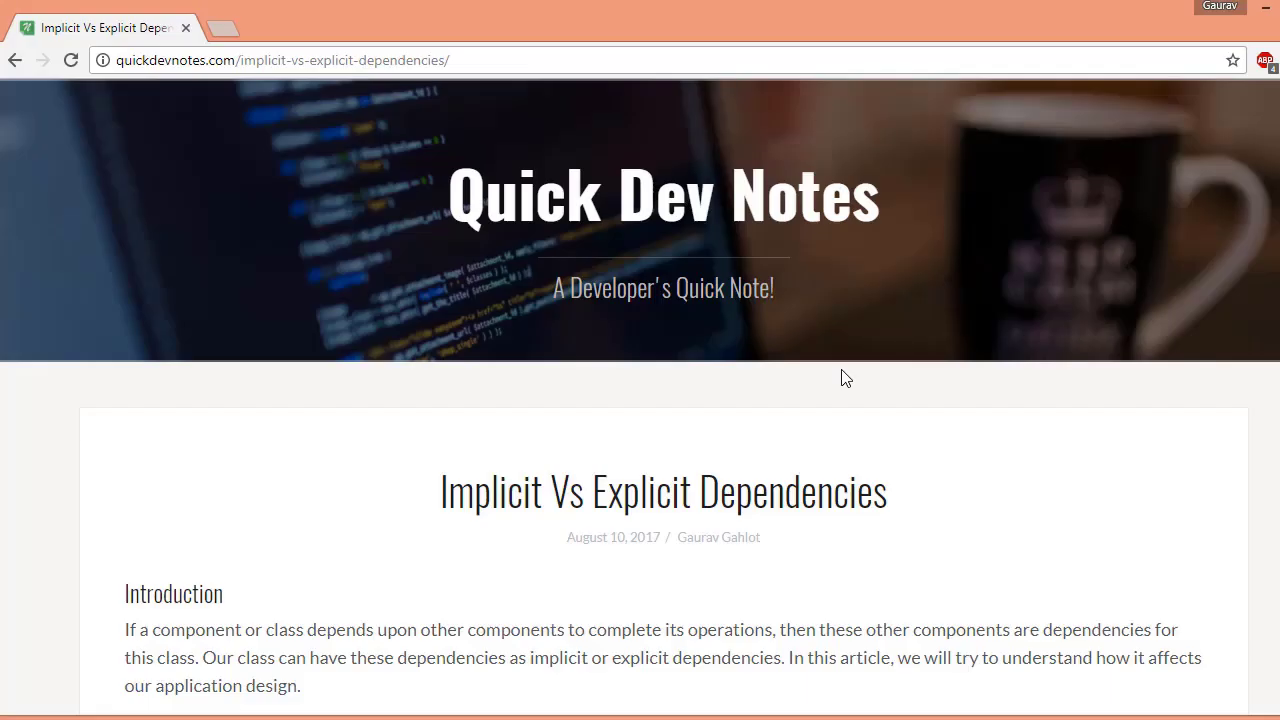
Step: Collapse CommerceApp.Core and expand CommerceApp.Client to reach the client Program.cs
scroll("down", 3)
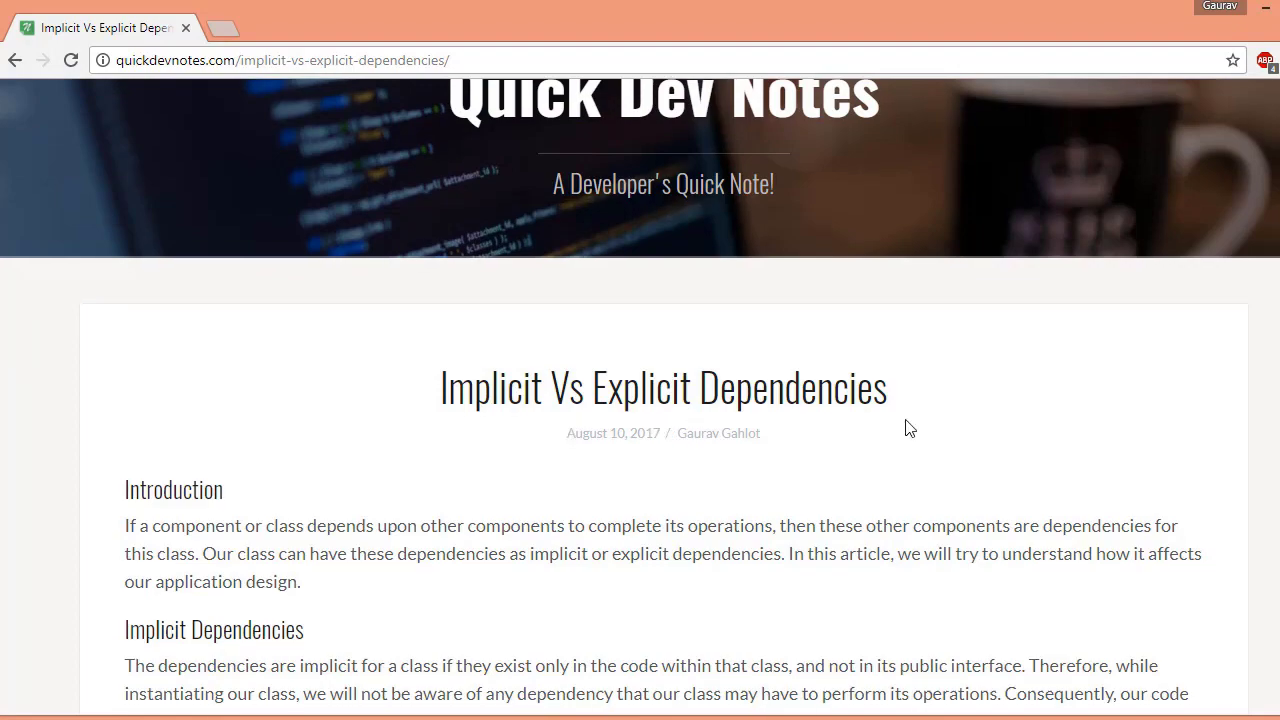
scroll("down", 3)
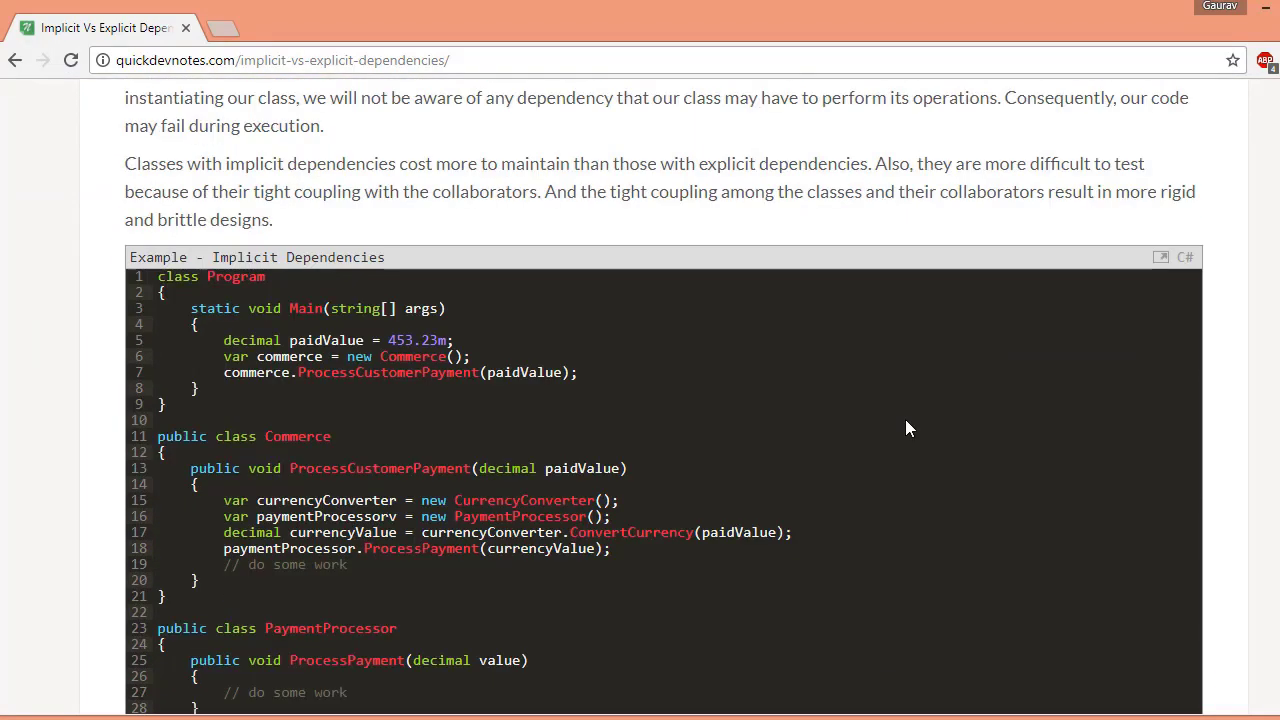
scroll("down", 3)
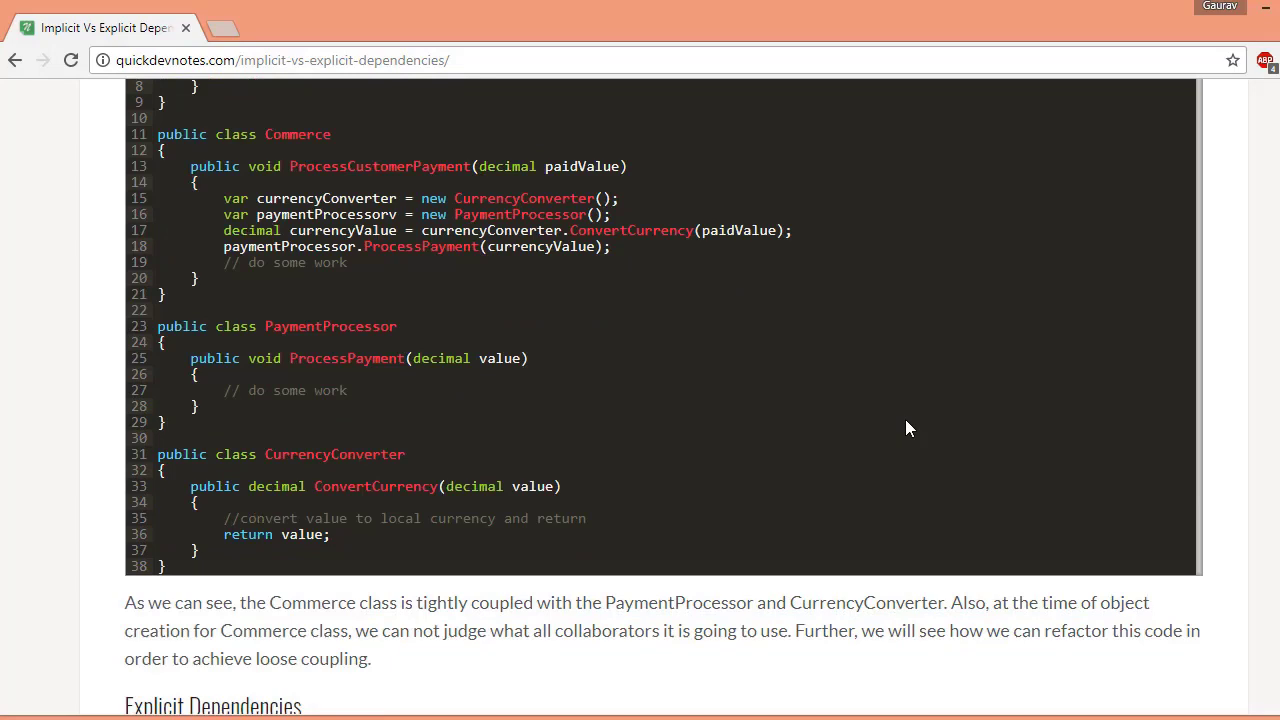
scroll("down", 3)
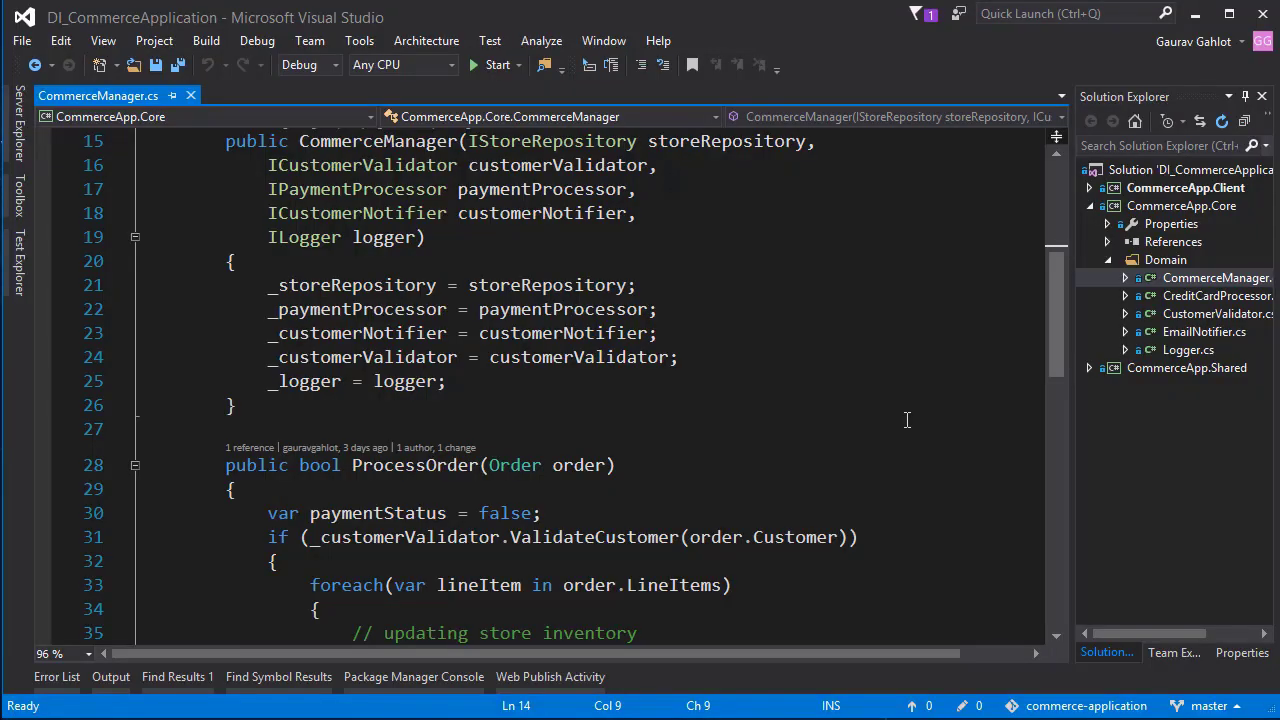
mouse_move(730, 388)
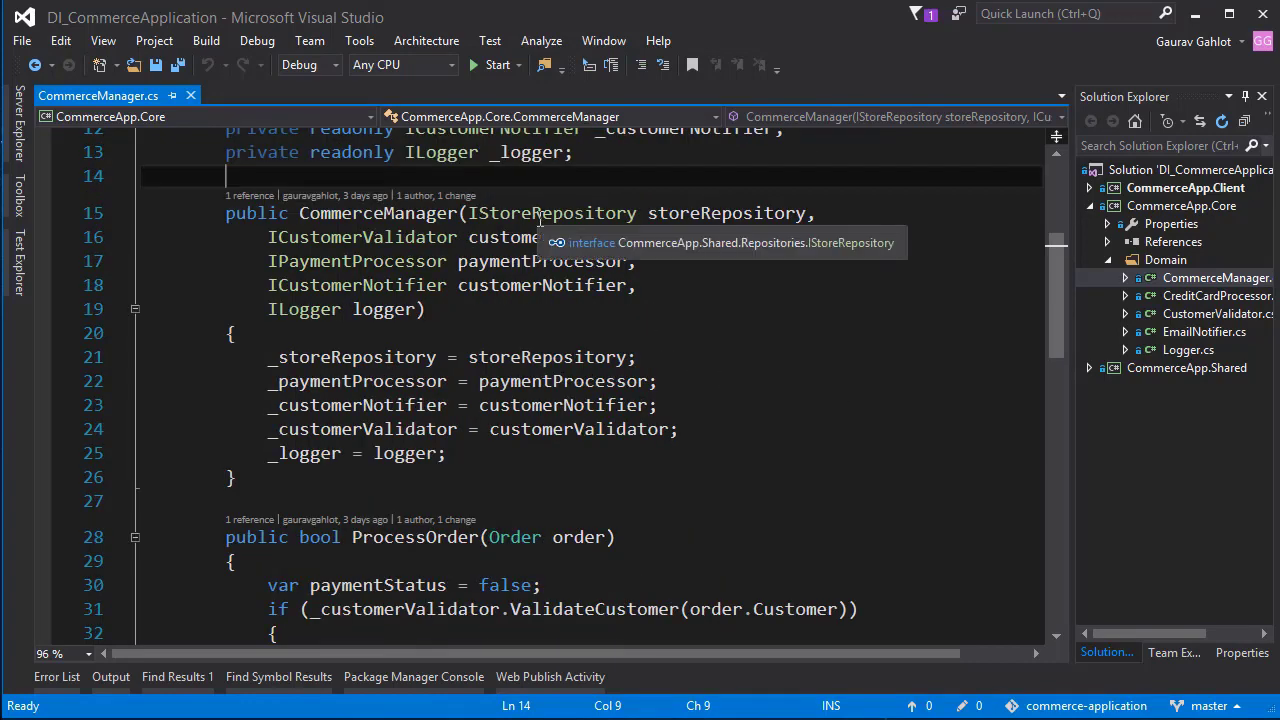
mouse_move(600, 316)
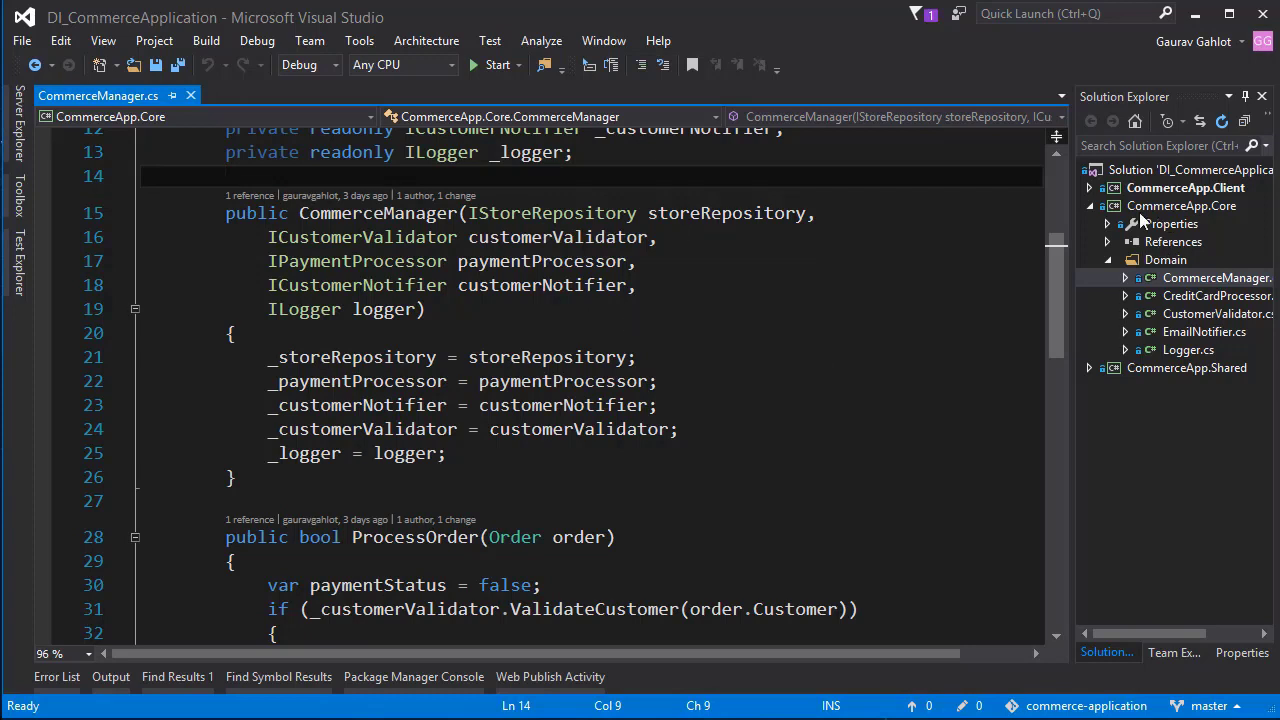
left_click(1180, 204)
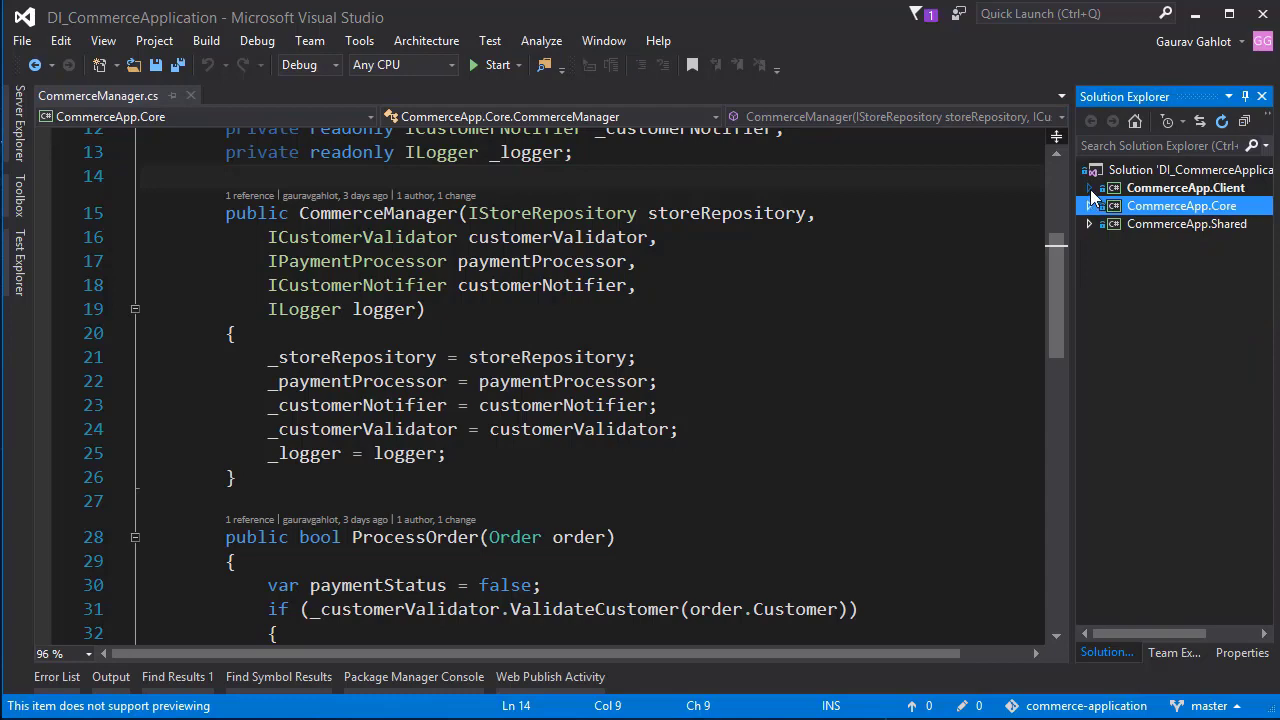
left_click(1090, 188)
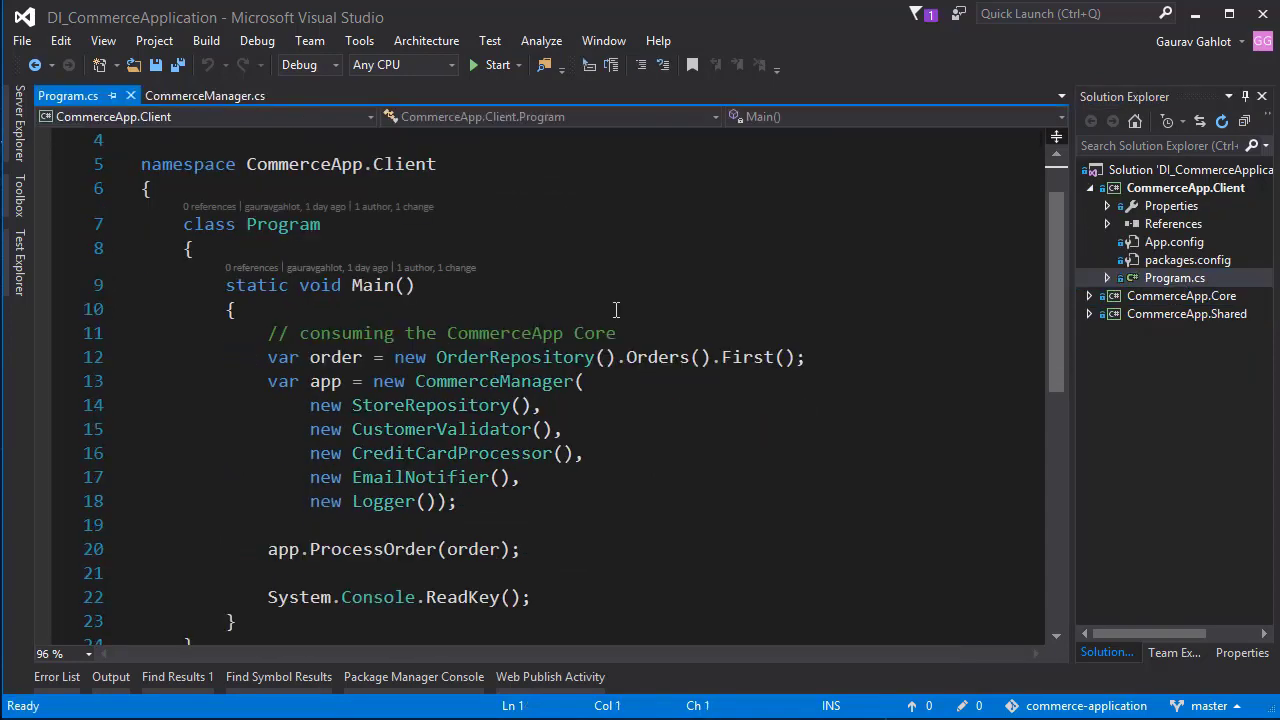
mouse_move(326, 380)
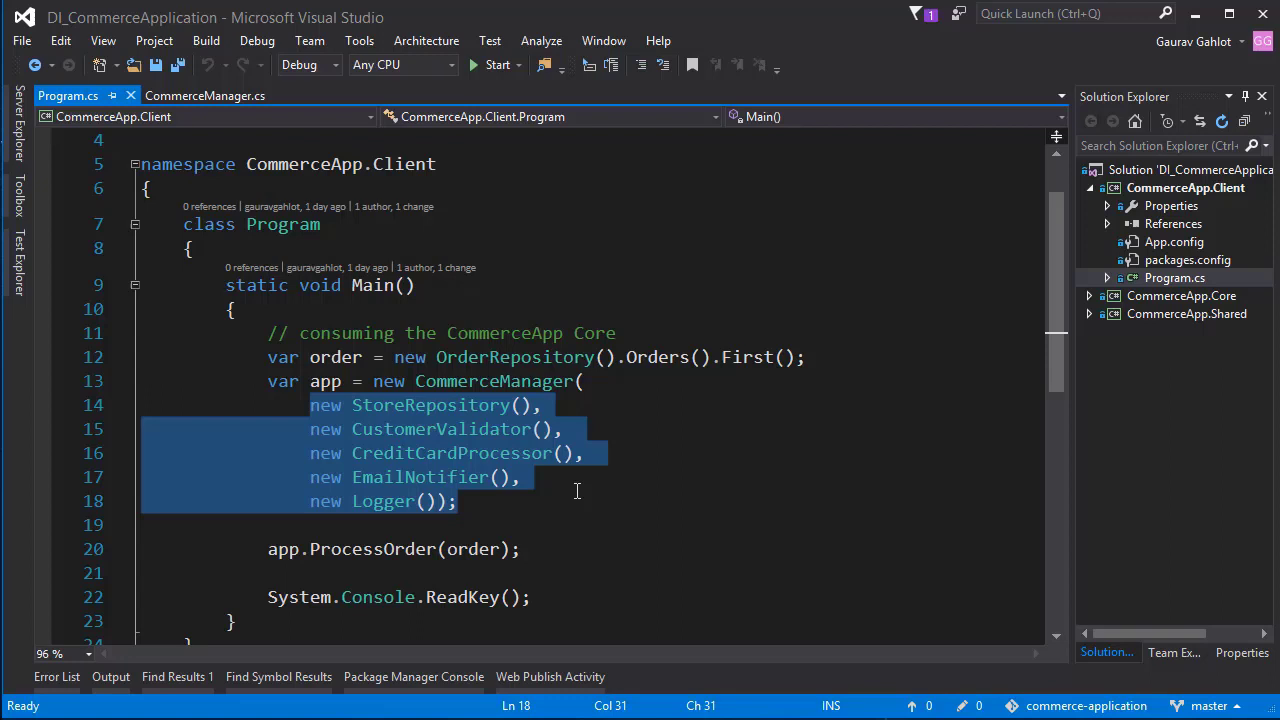
mouse_move(568, 492)
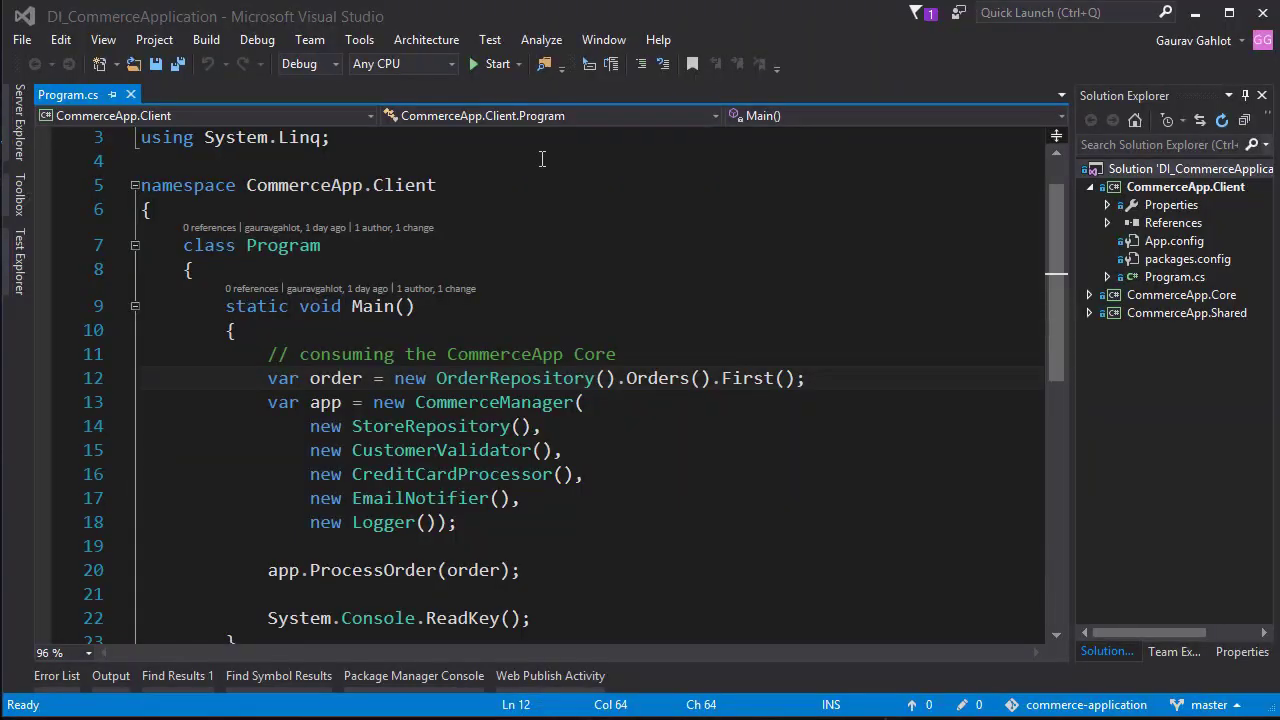
left_click(496, 64)
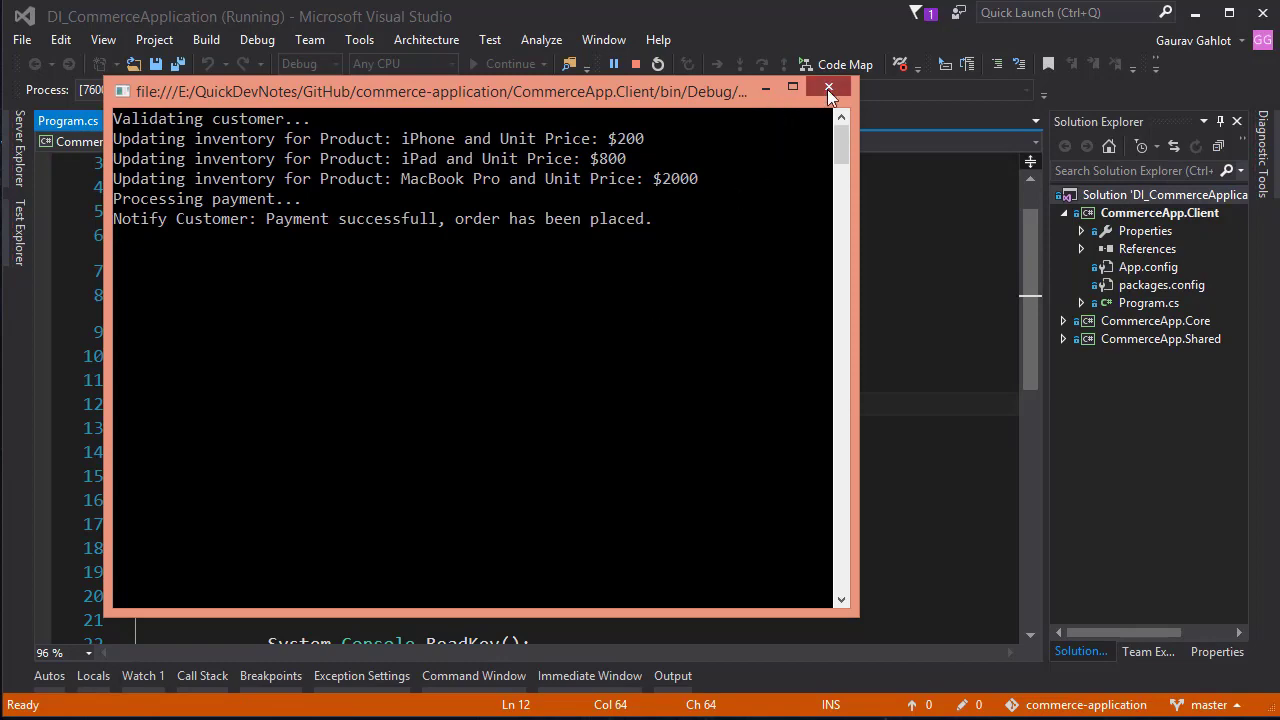
left_click(828, 88)
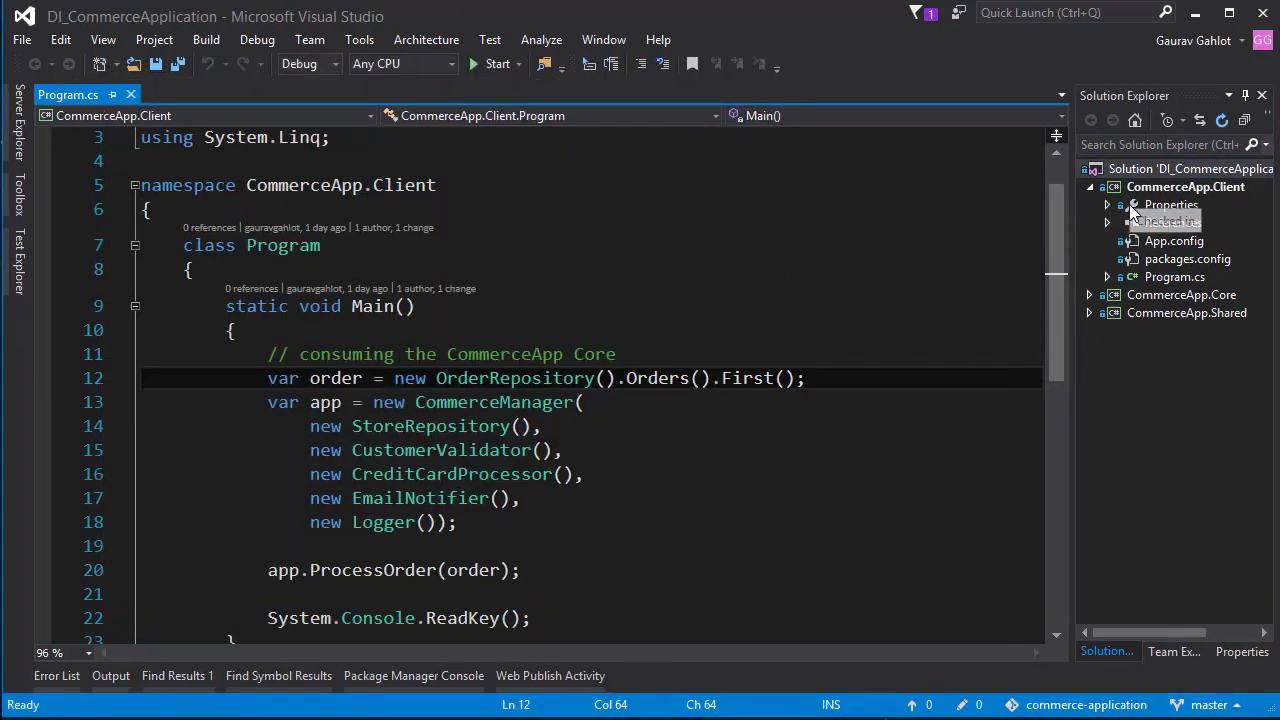
Step: Install Autofac 4.6.1 into CommerceApp.Client via NuGet and check its references
right_click(1184, 188)
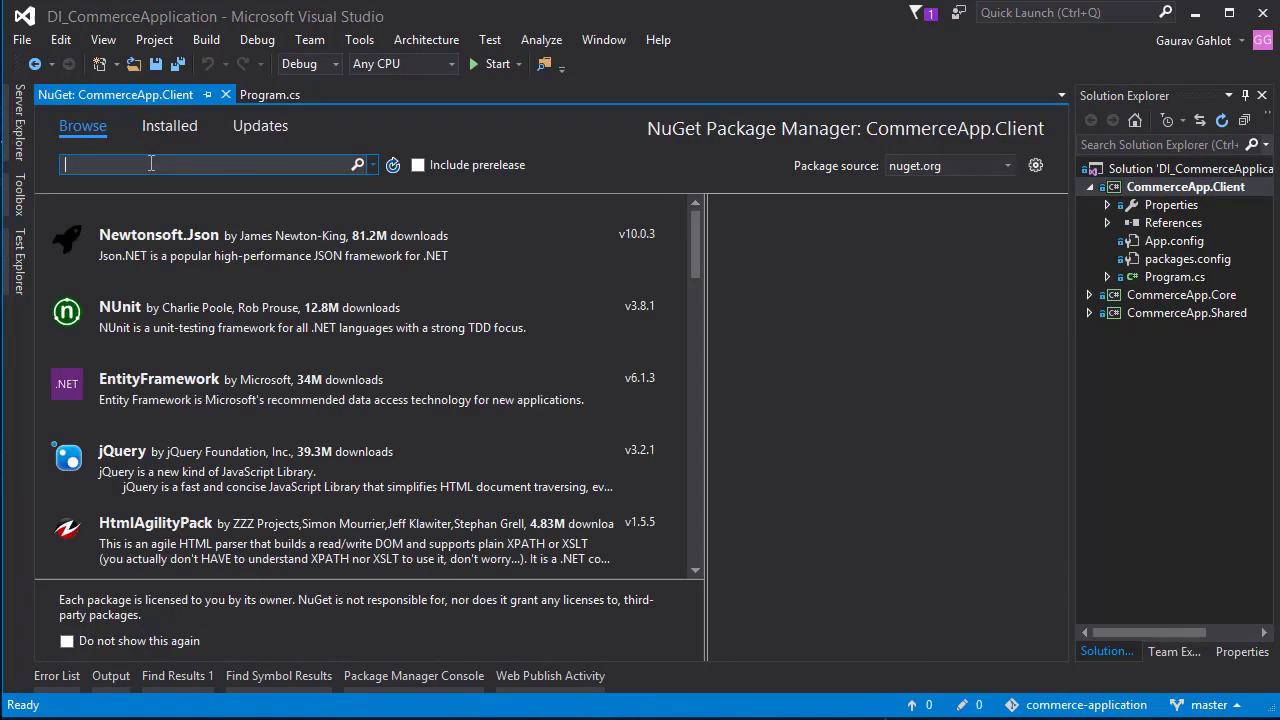
type("aut")
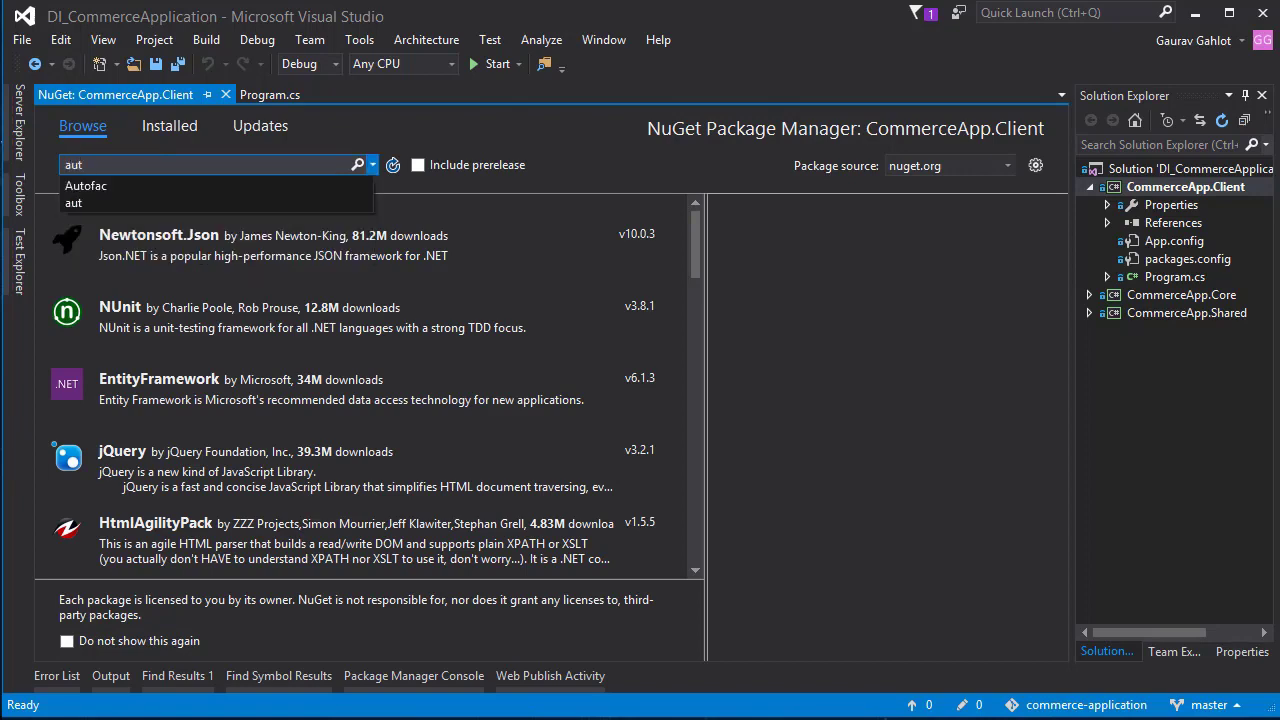
left_click(86, 184)
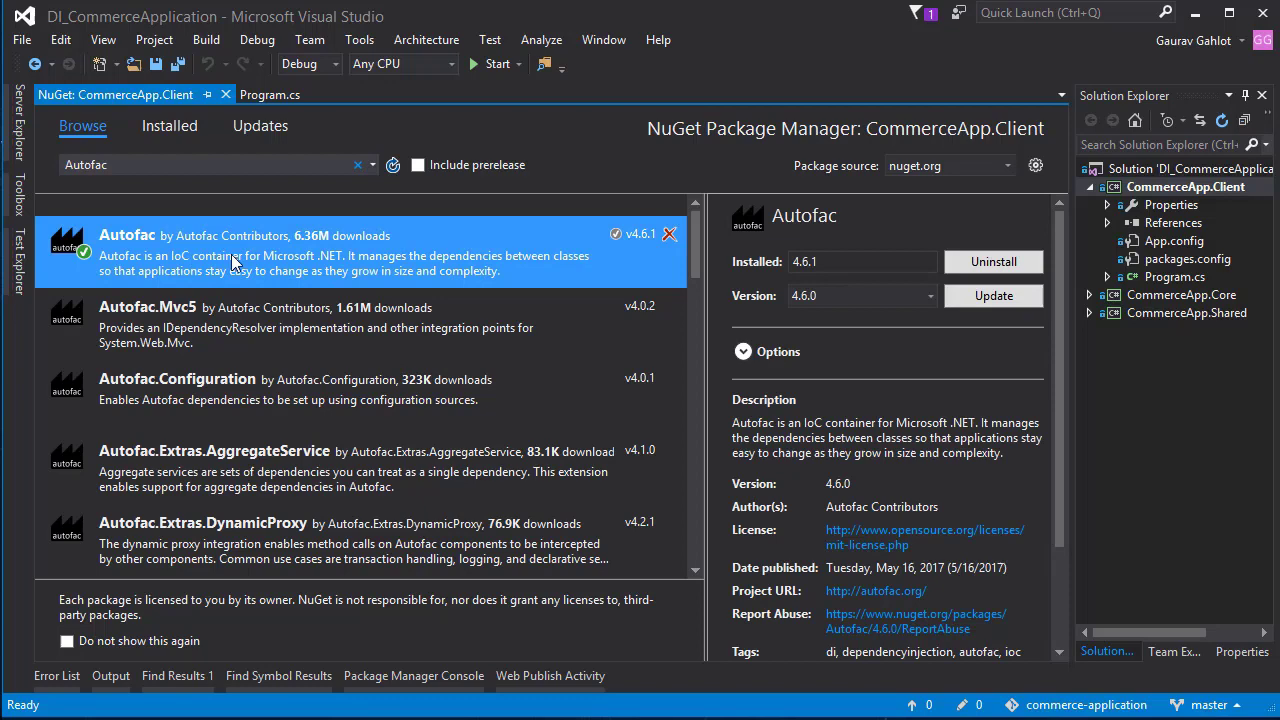
mouse_move(992, 296)
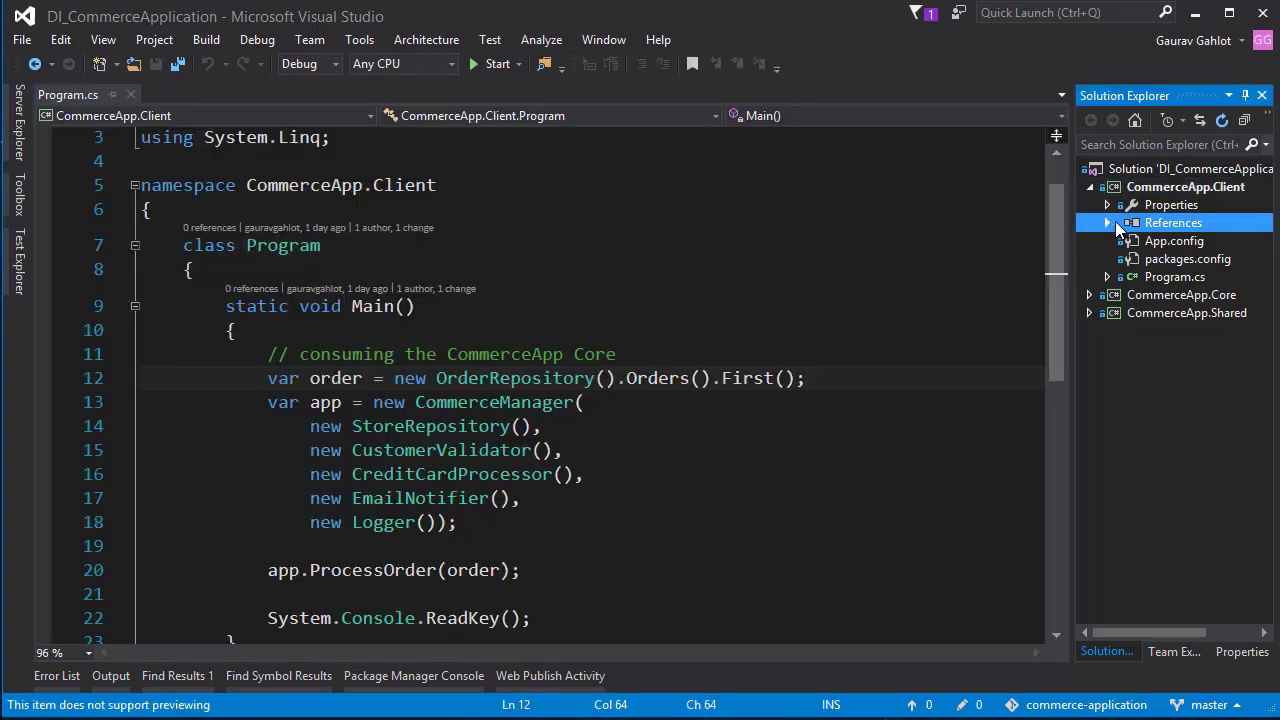
left_click(1186, 188)
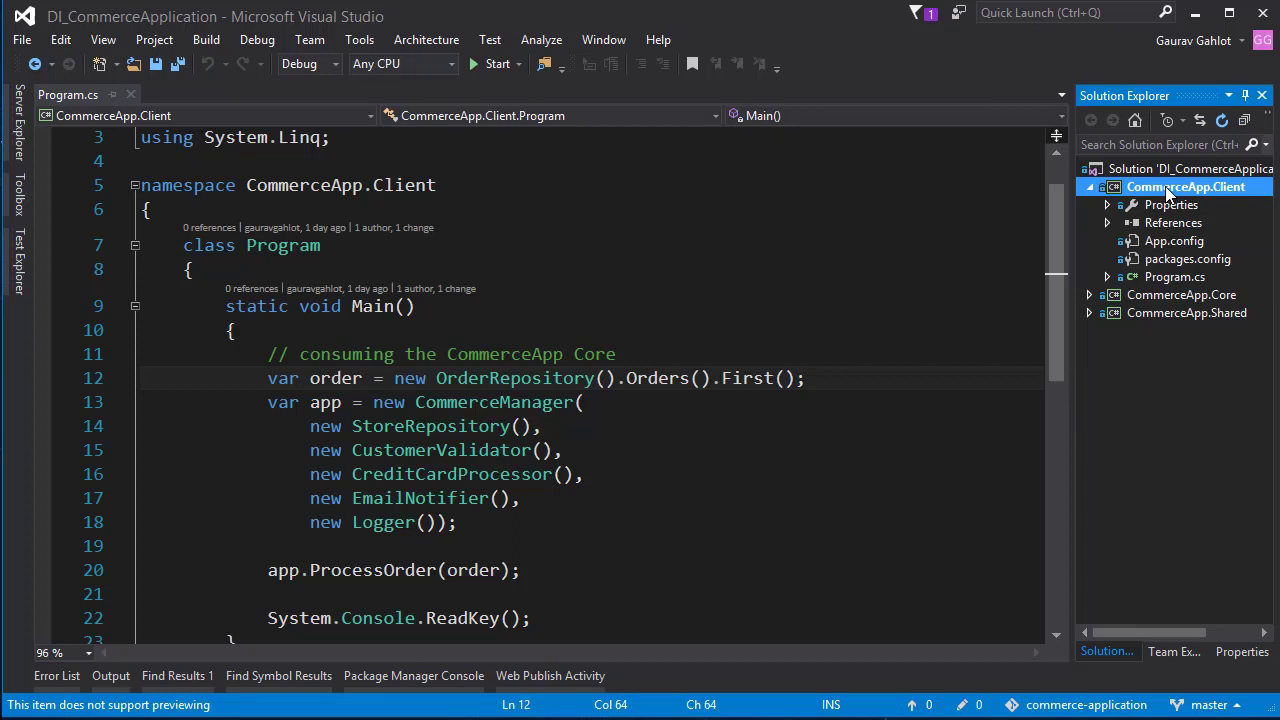
Step: Add a new class file named IoCBuilder to the CommerceApp.Client project
right_click(1186, 188)
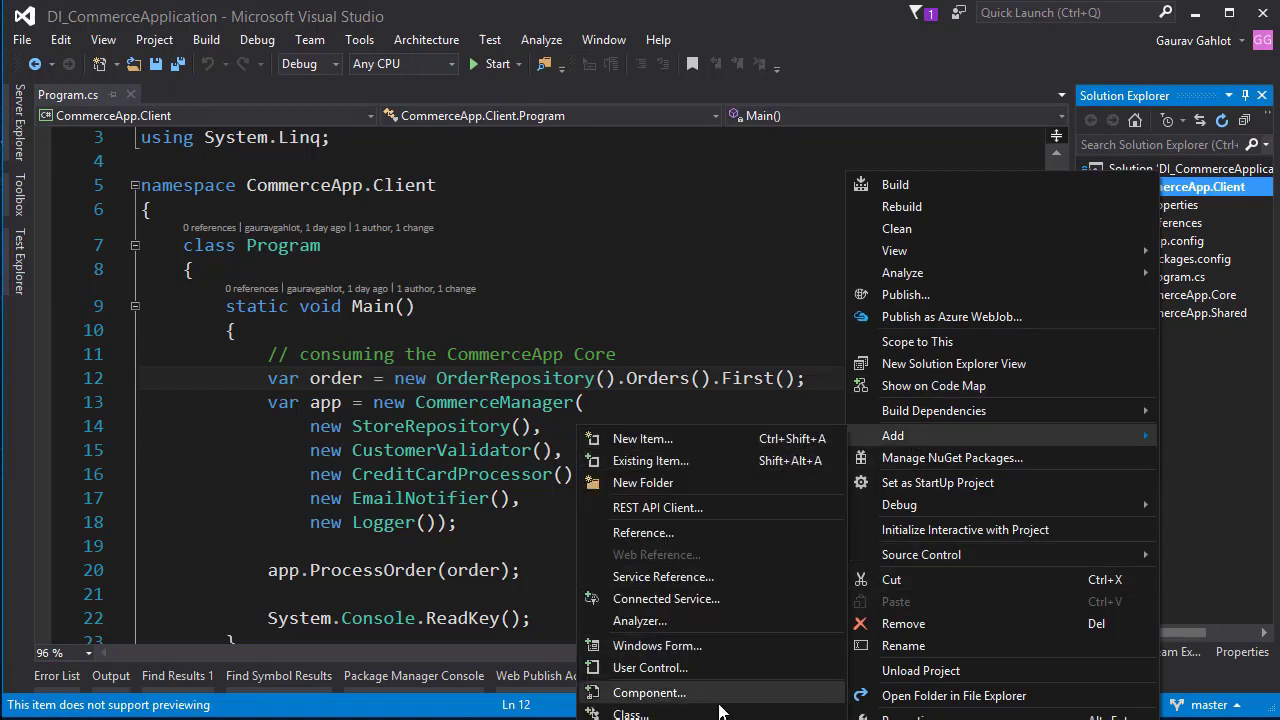
left_click(642, 438)
type("IoCBuilder")
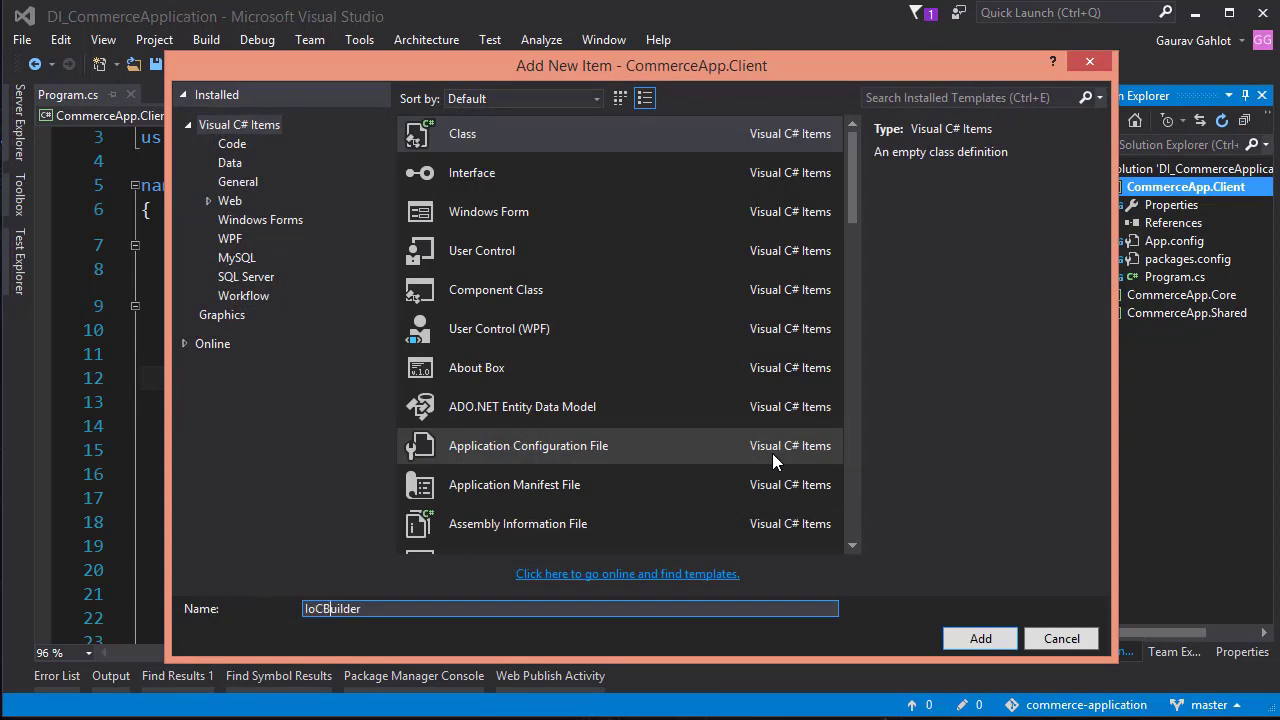
left_click(980, 638)
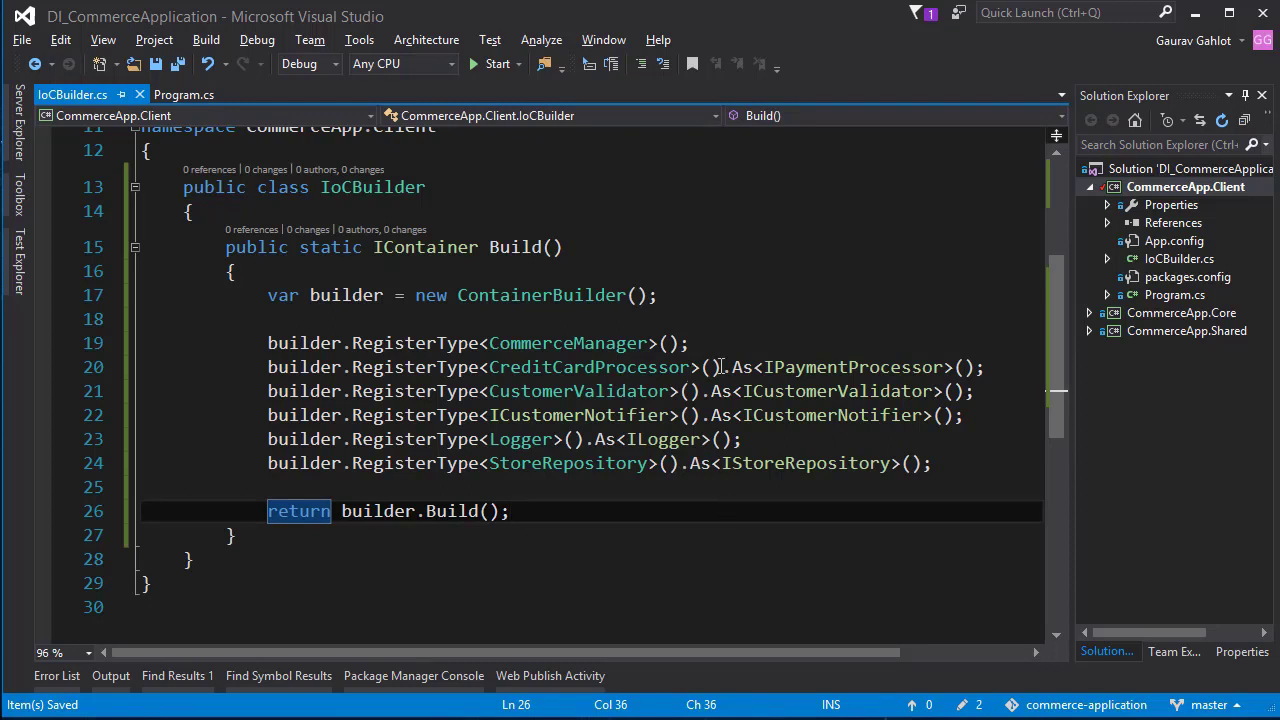
mouse_move(800, 368)
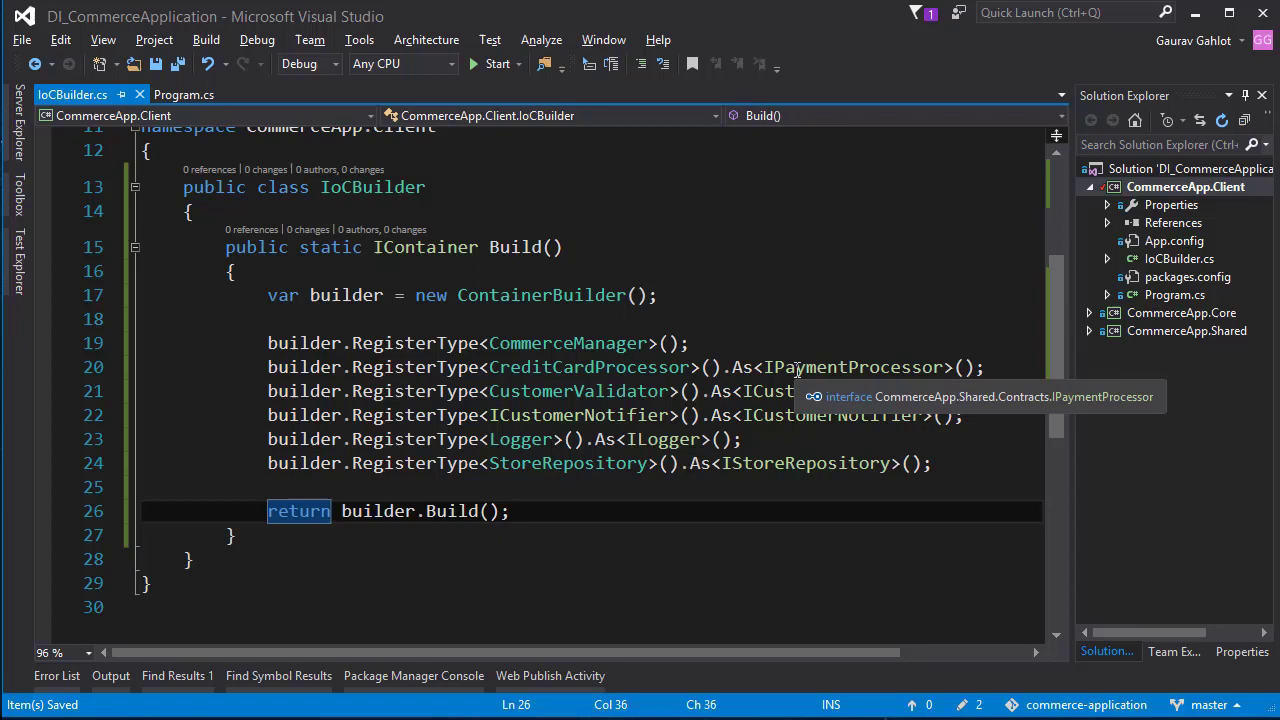
Step: Review IoCBuilder's RegisterType calls and keep only the Autofac and CommerceApp using directives
double_click(852, 368)
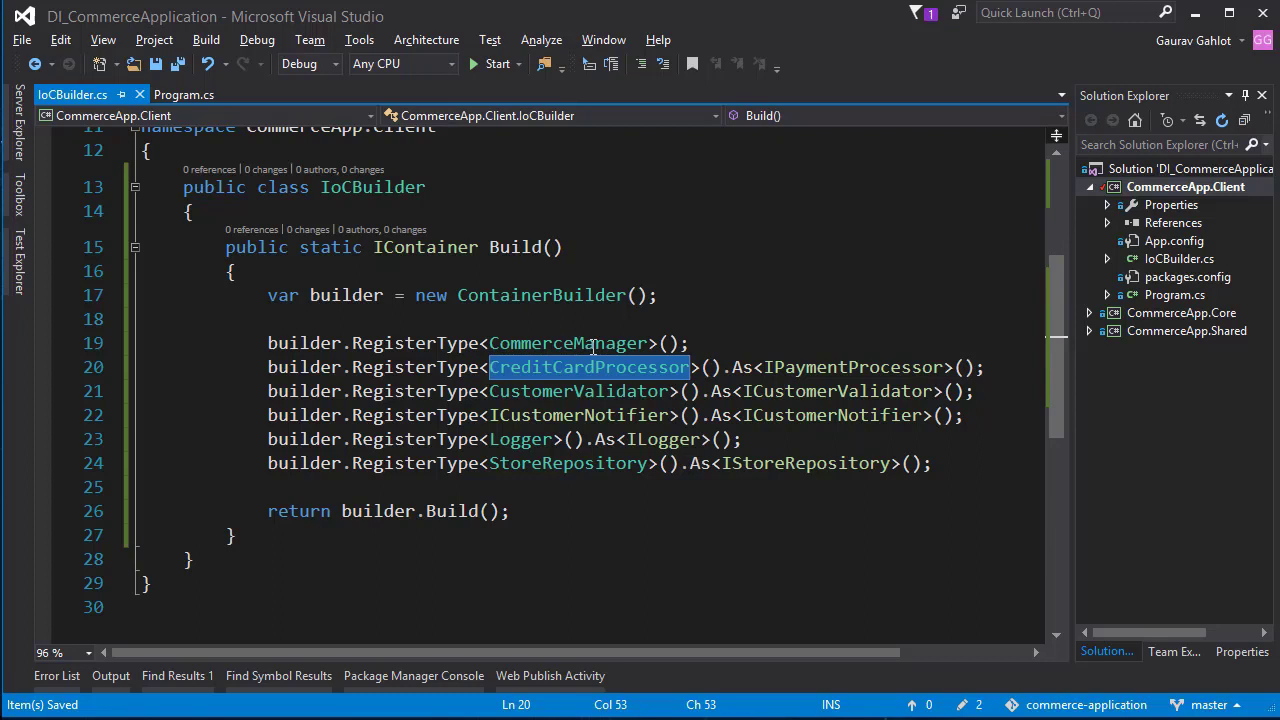
double_click(568, 344)
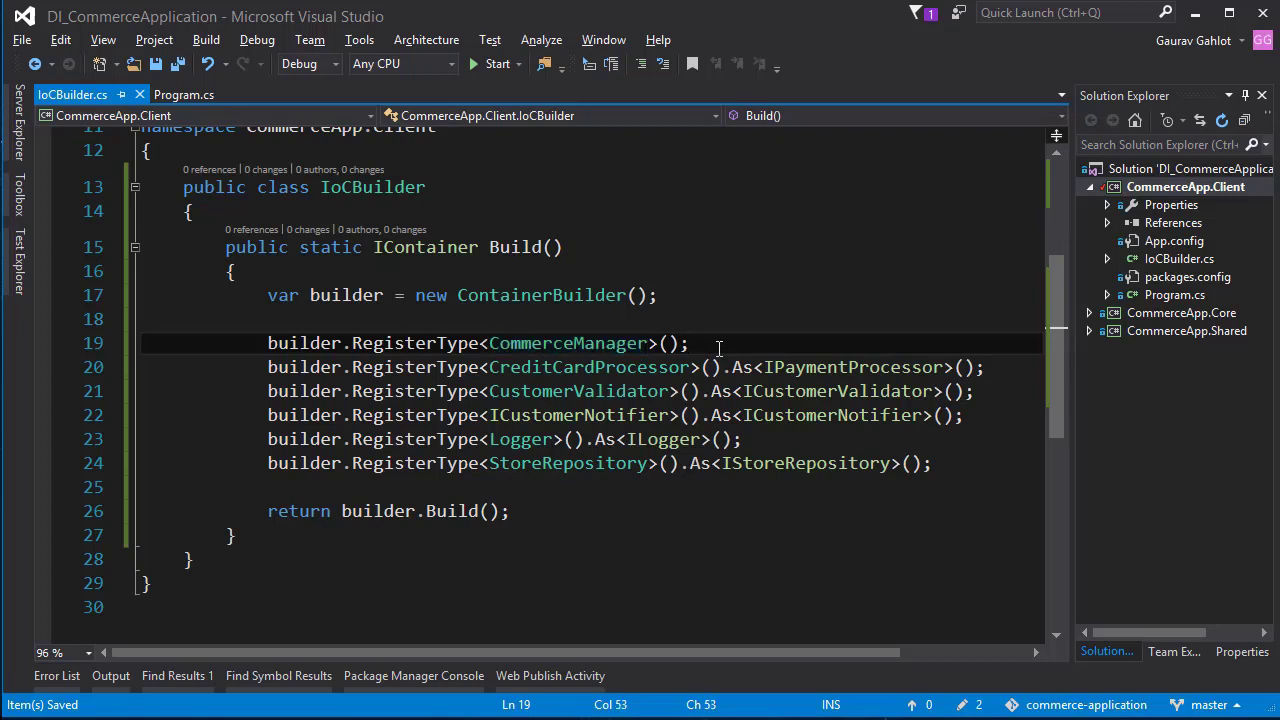
left_click(690, 344)
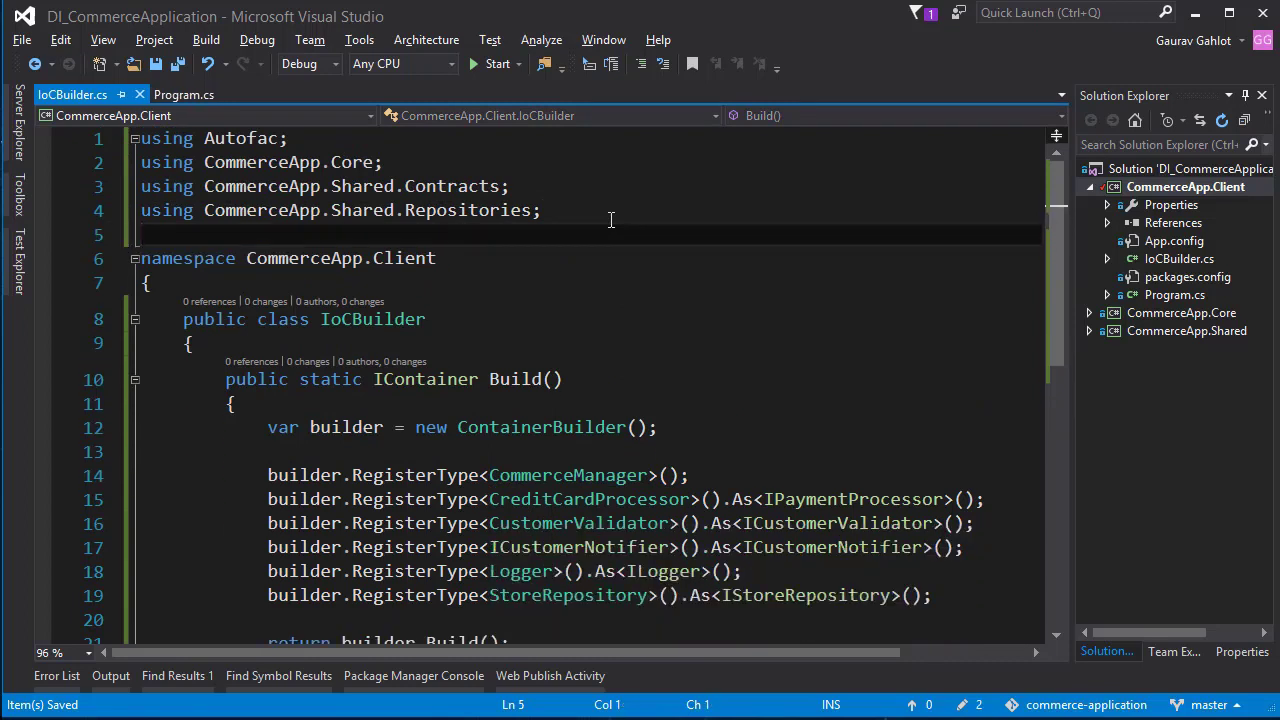
Step: Replace the manual CommerceManager construction in Program.cs with IContainer container = IoCBuilder.Build();
scroll("down", 3)
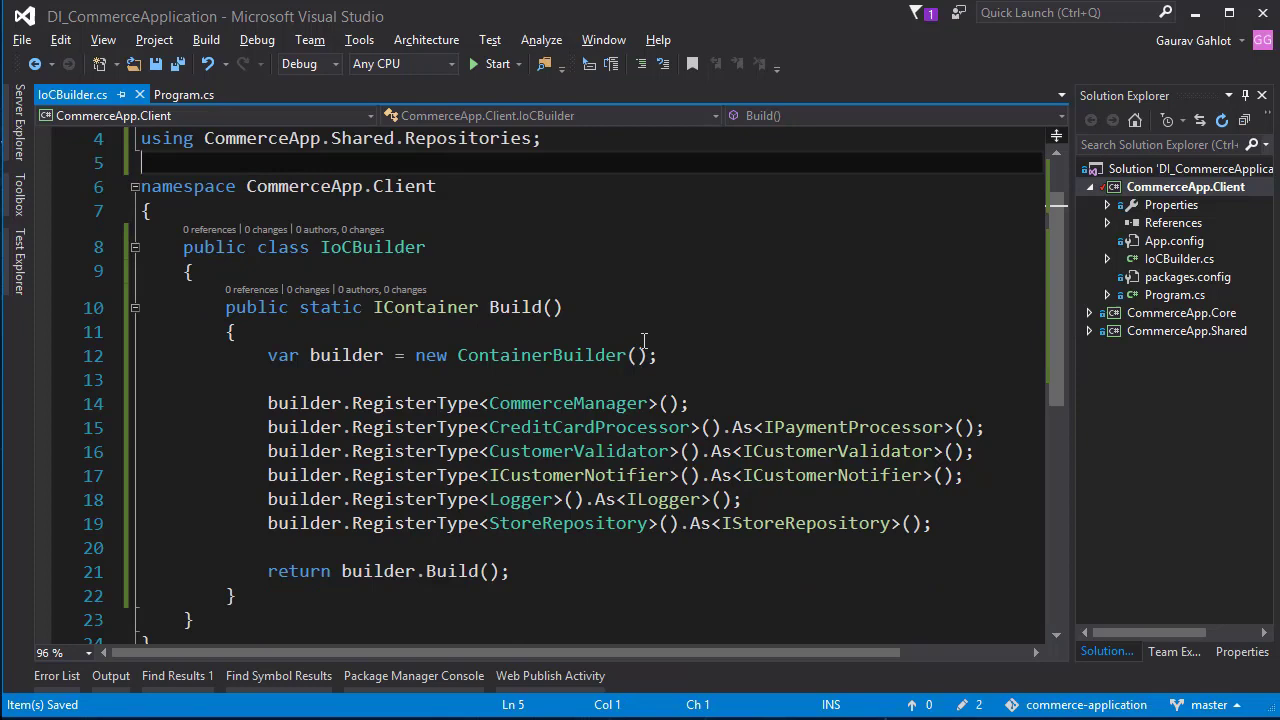
left_click(184, 94)
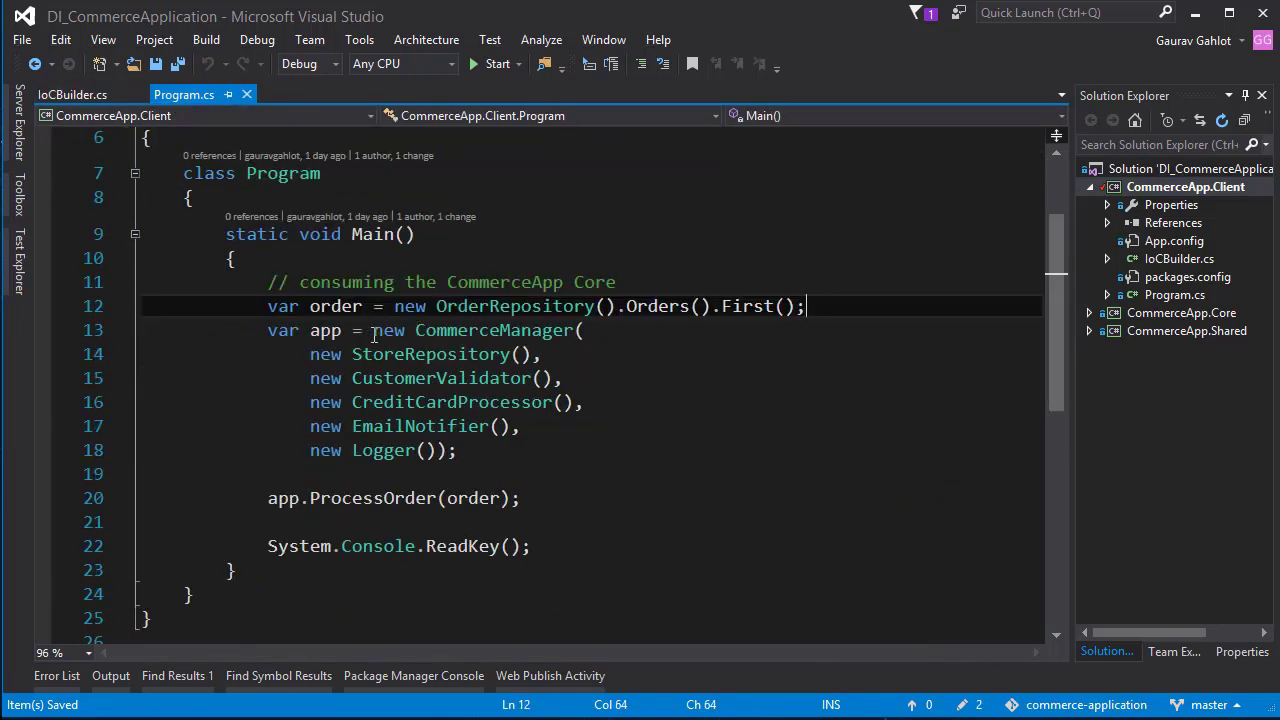
left_click_drag(372, 330, 456, 450)
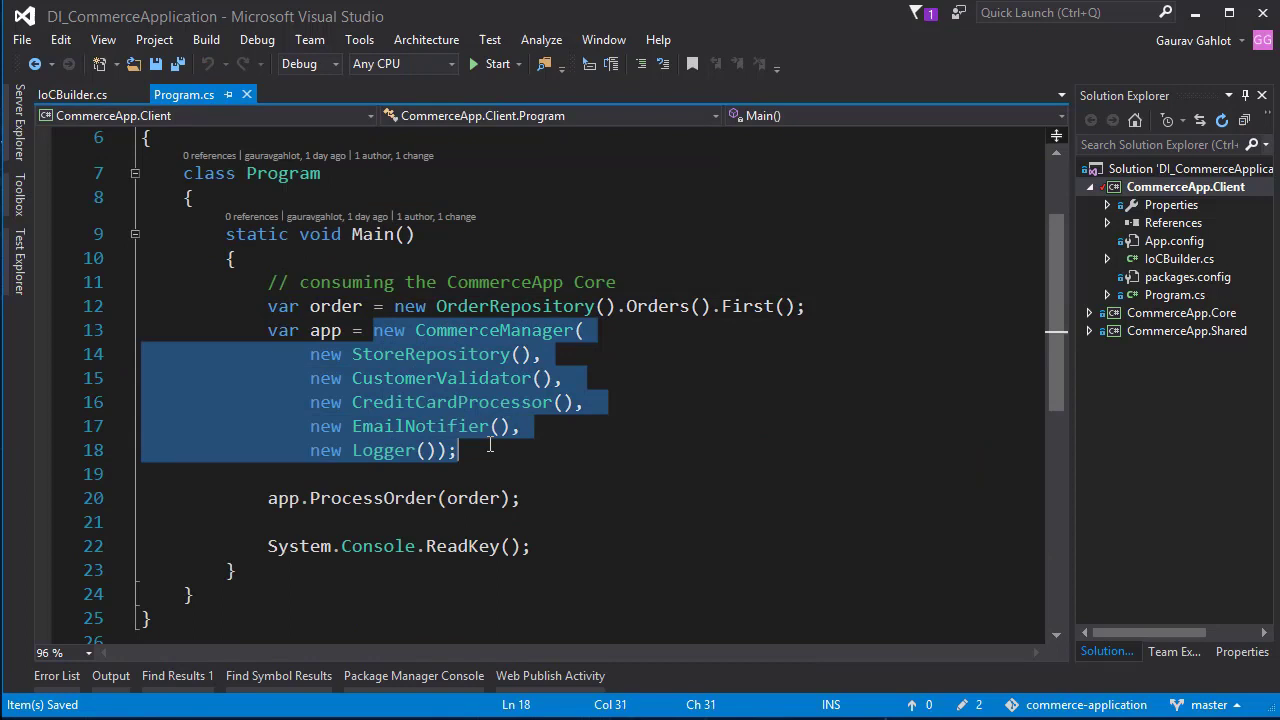
key("Delete")
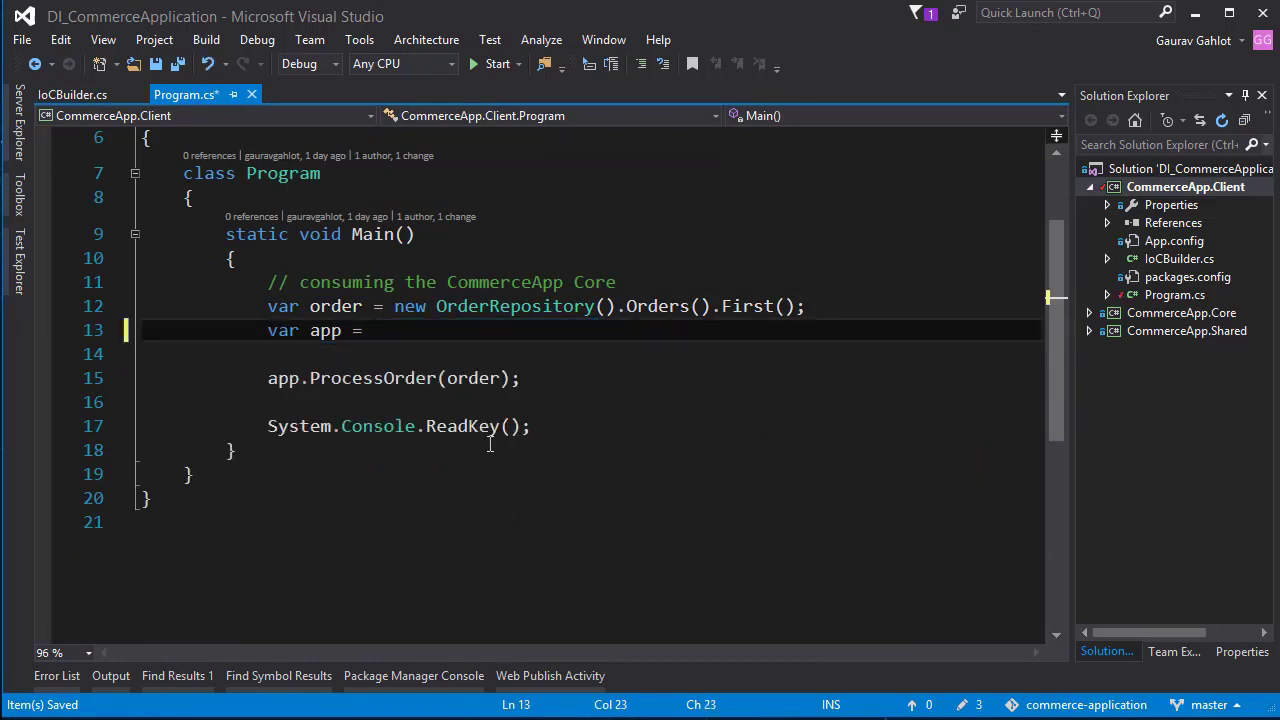
type("IoCBuilder.Bui")
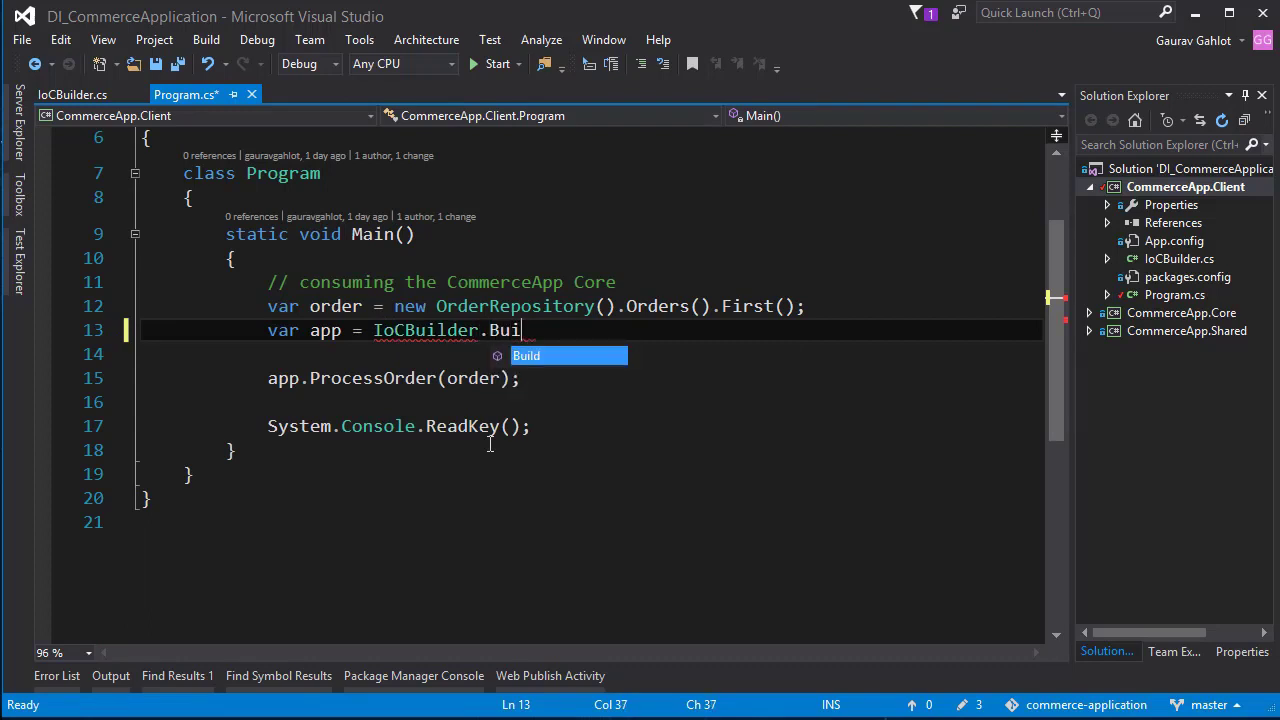
type("ld()")
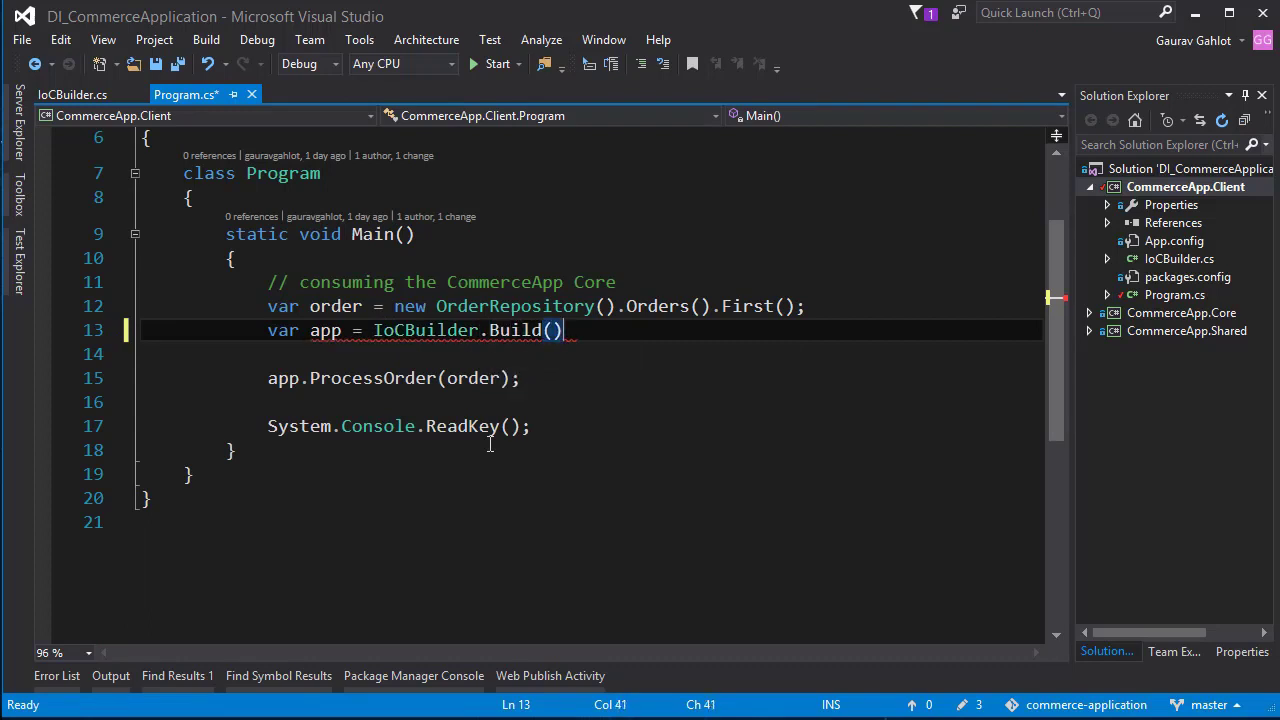
type(".")
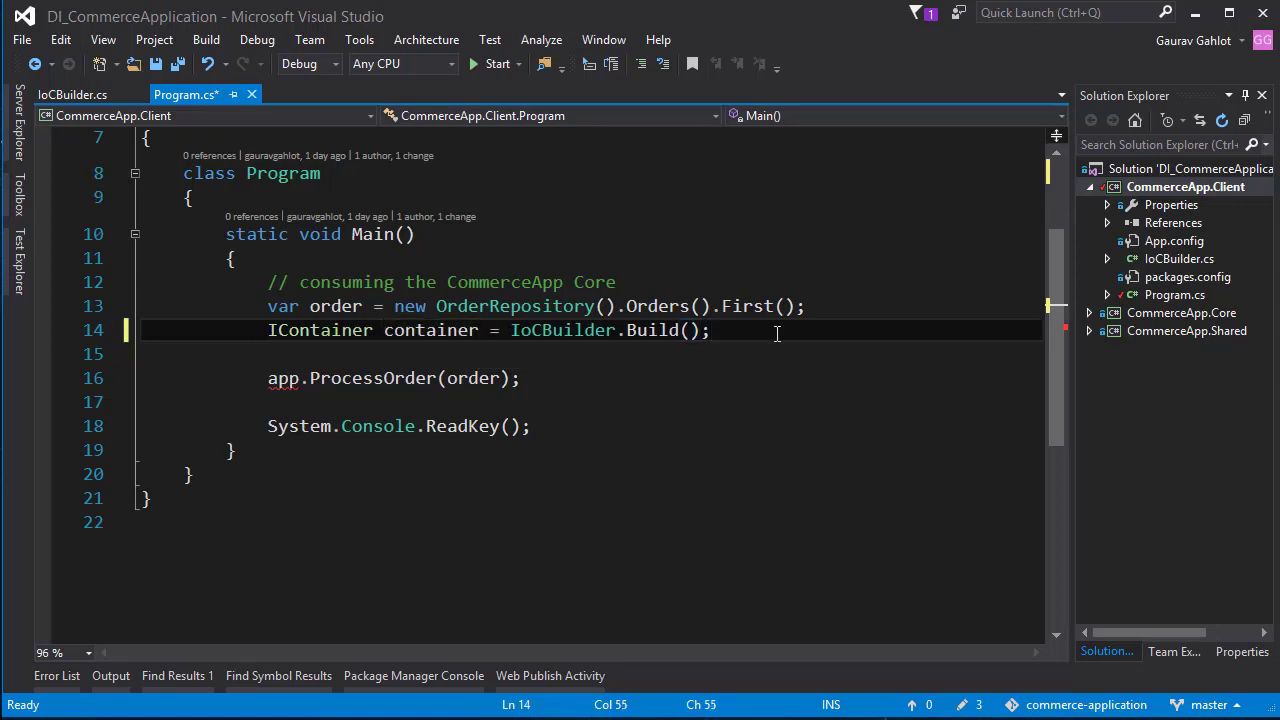
Step: Add var app = container.Resolve<CommerceManager>(); below the container line
key("enter")
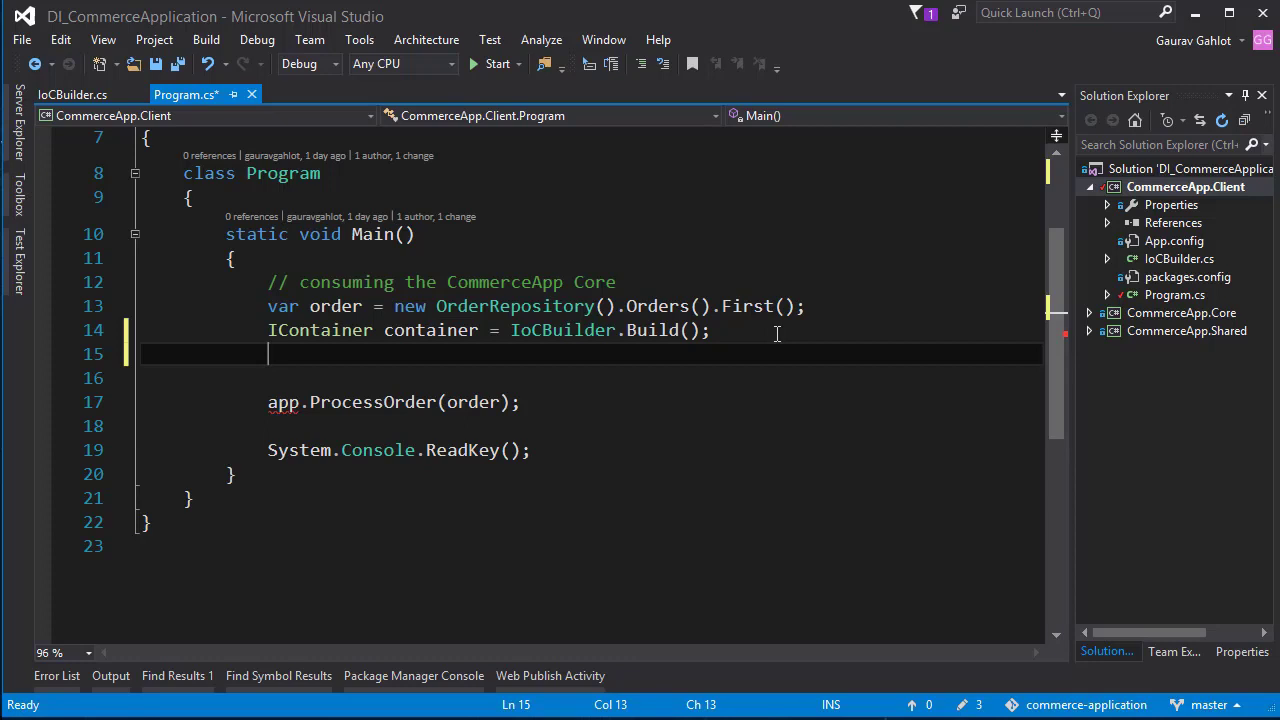
type("var a")
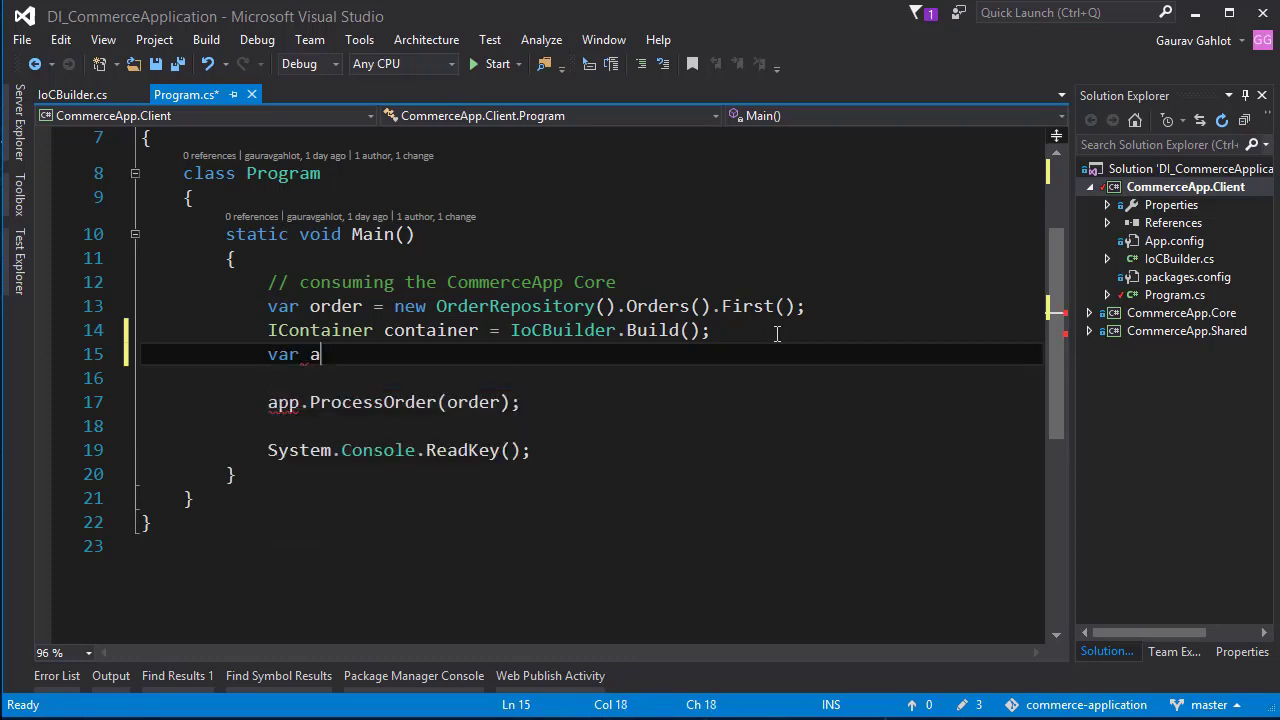
type("pp =")
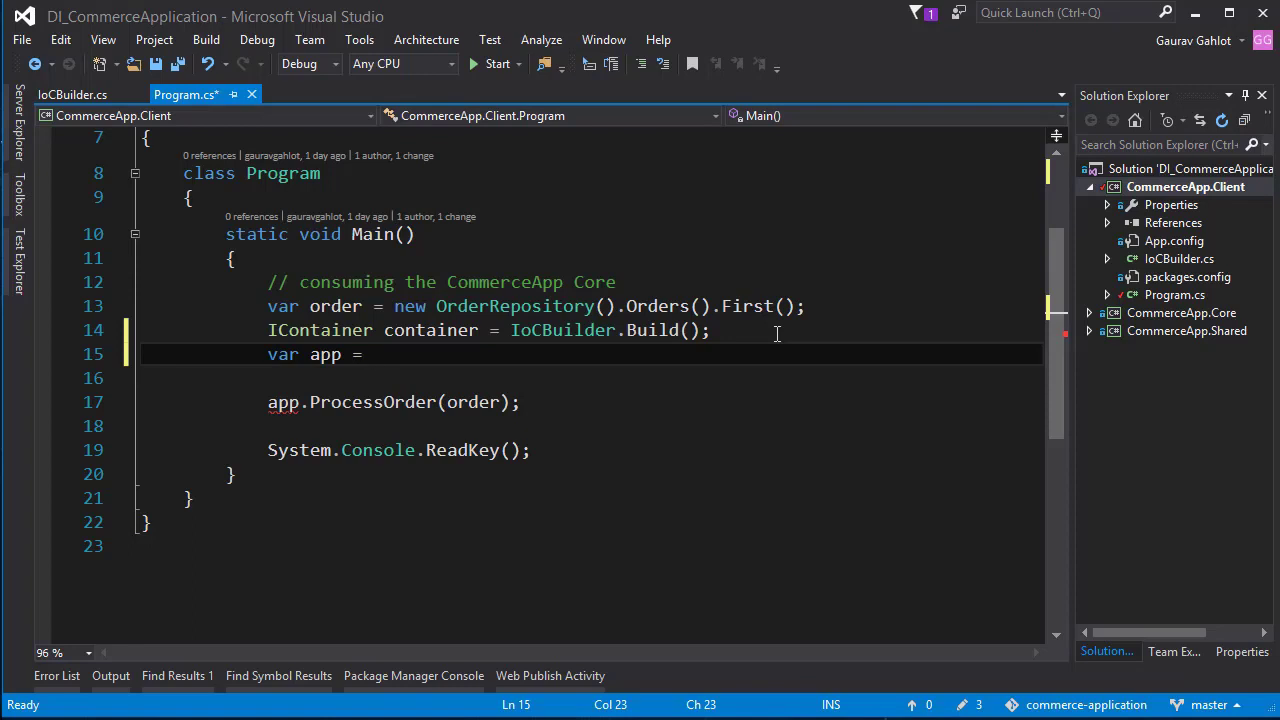
type("continer.Re")
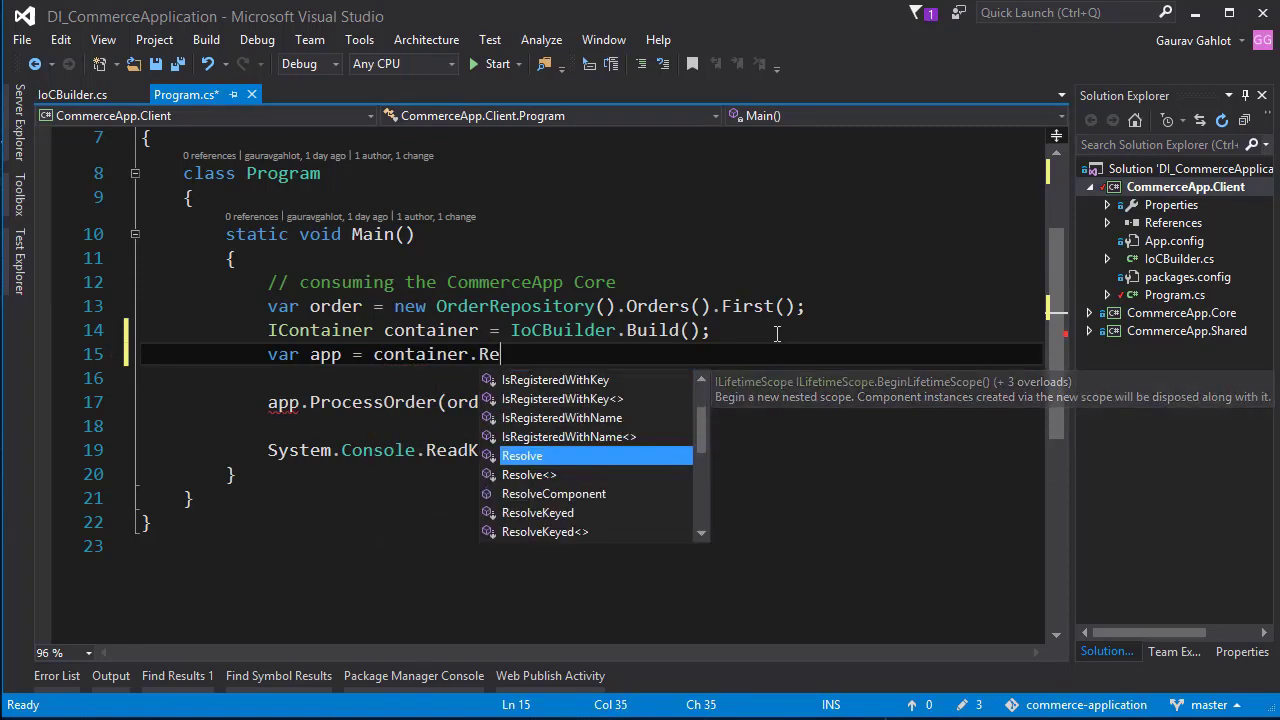
type("solve")
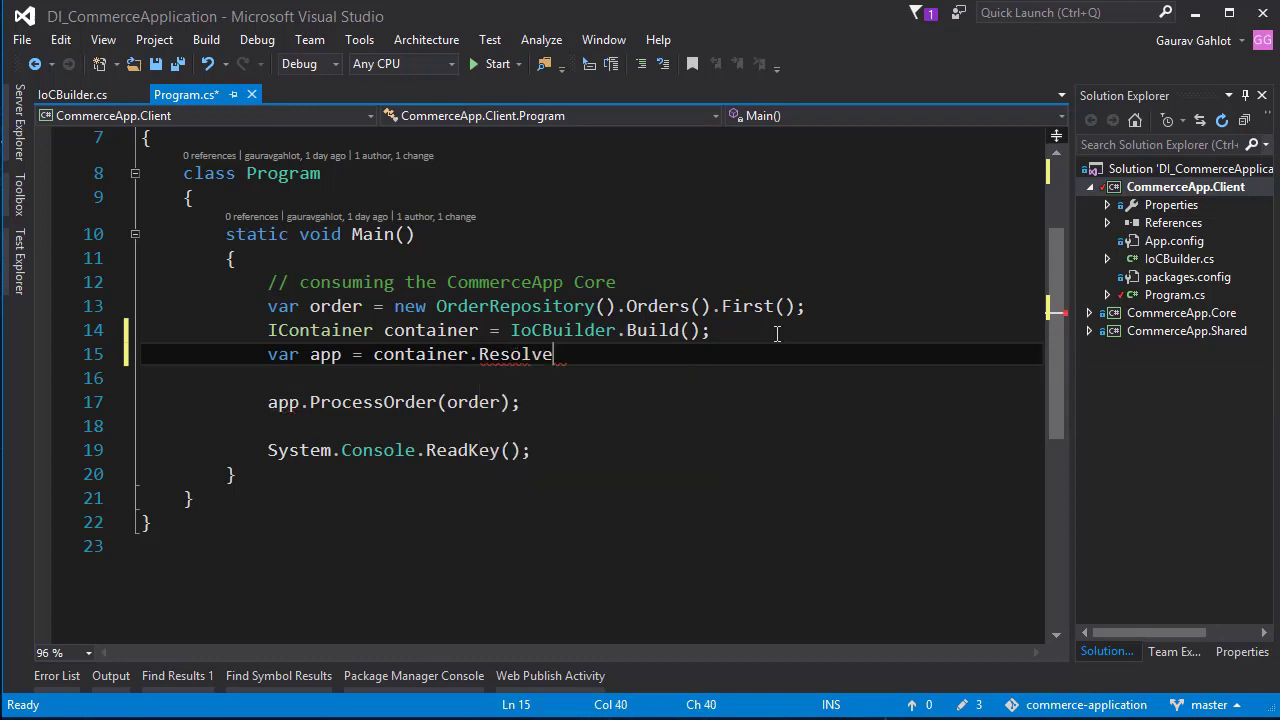
type("<CommerceManager>")
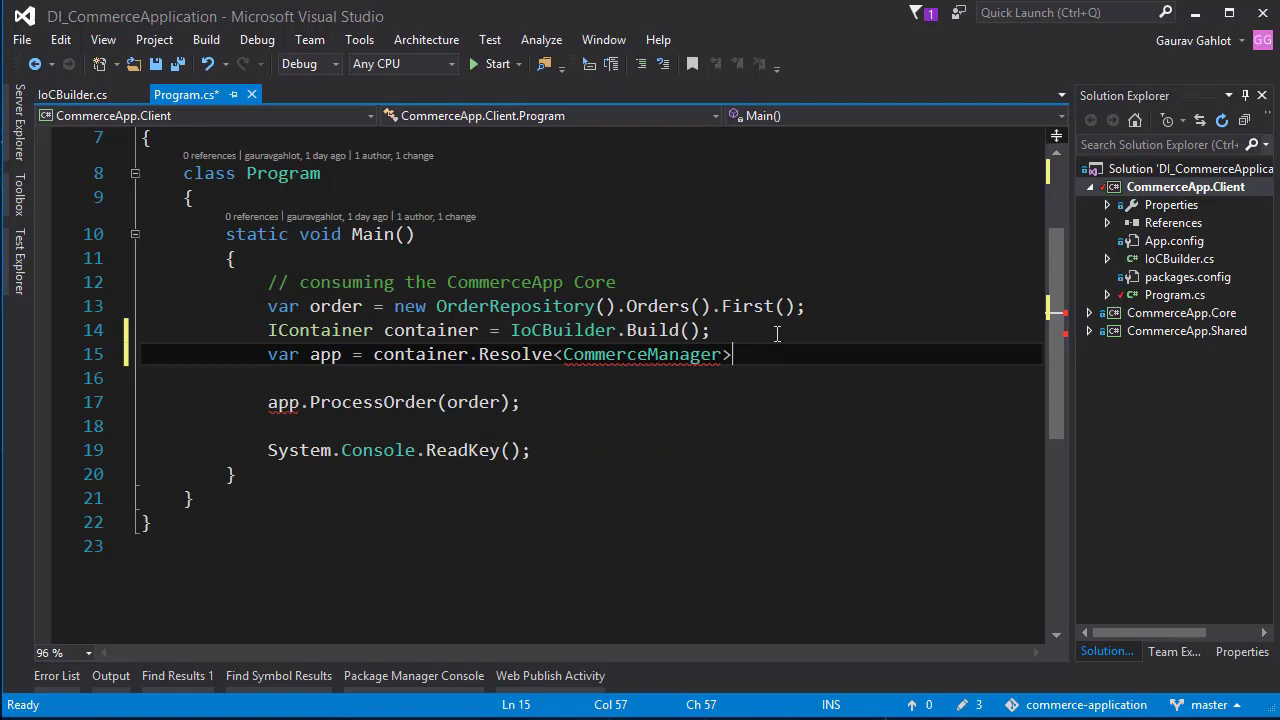
type("();")
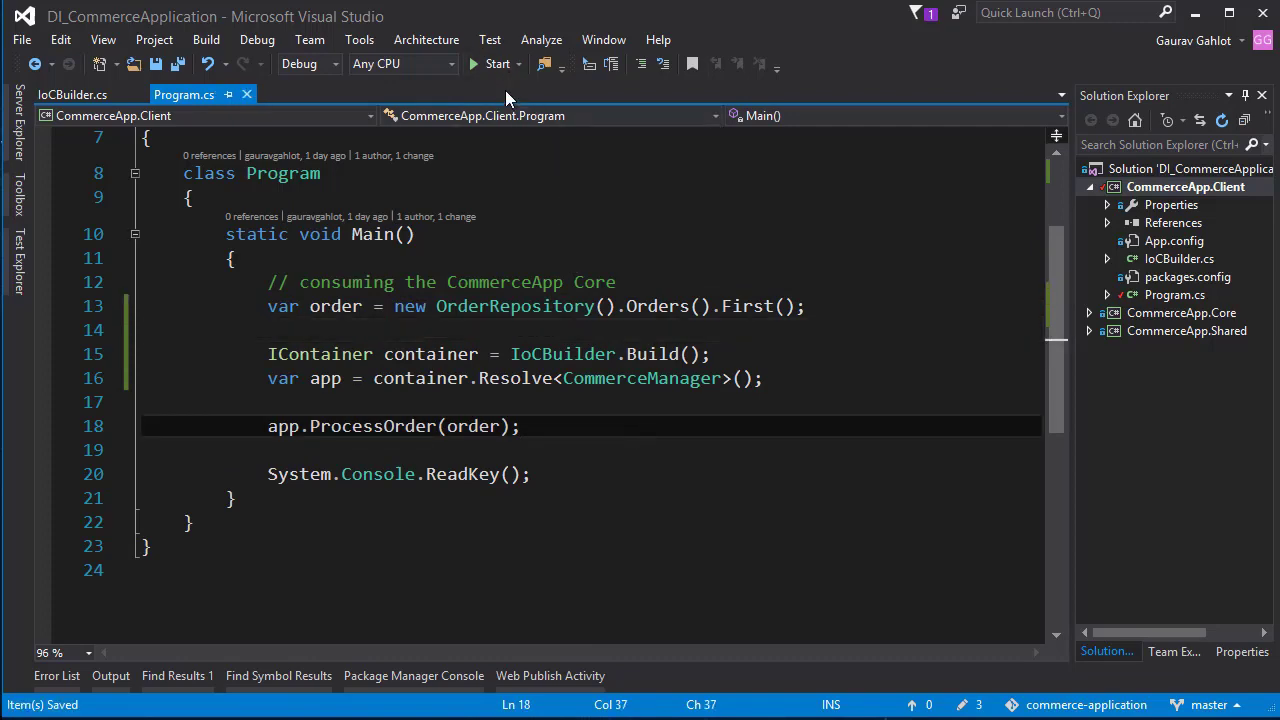
Step: Run the client, register EmailNotifier for ICustomerNotifier in IoCBuilder, and return to Program.cs
left_click(496, 64)
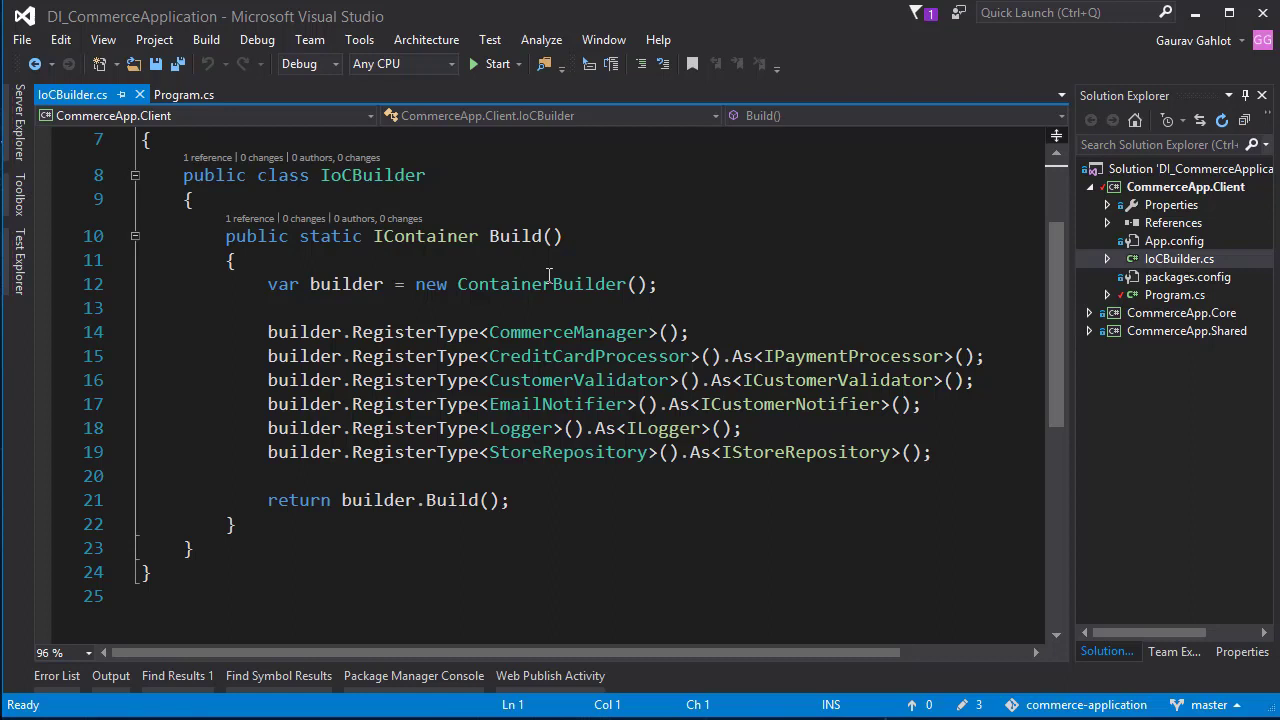
left_click(184, 94)
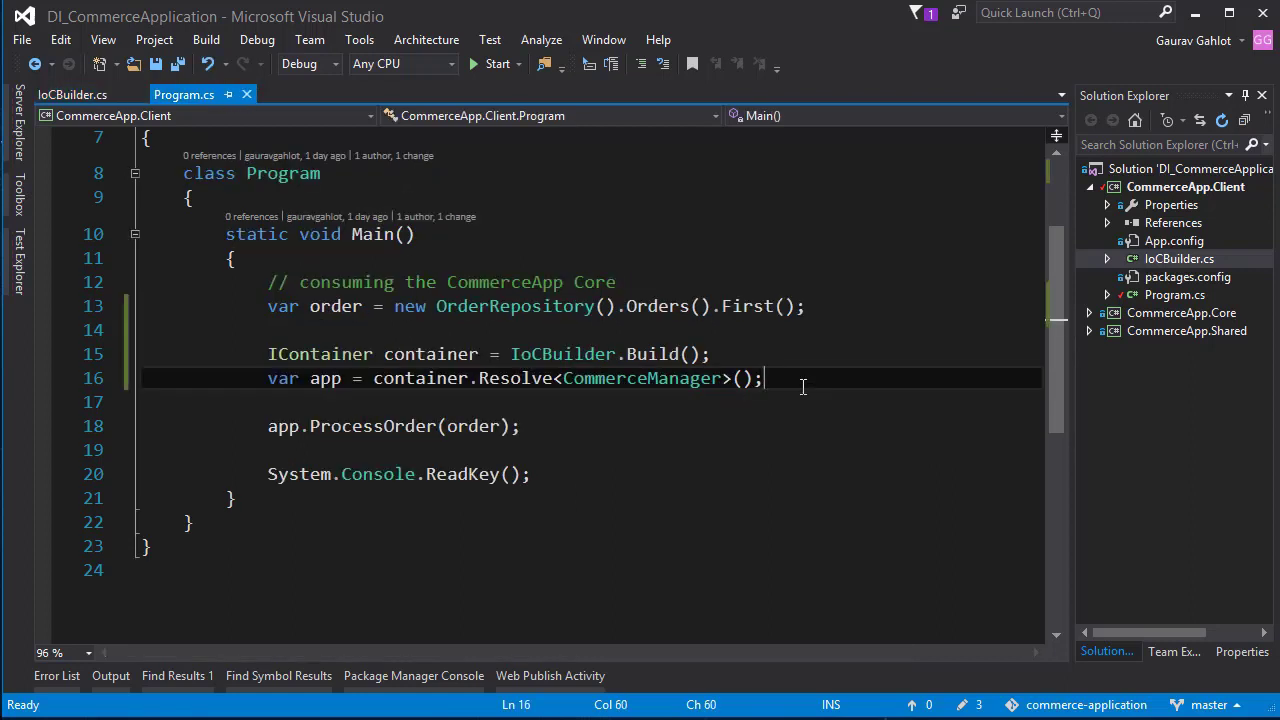